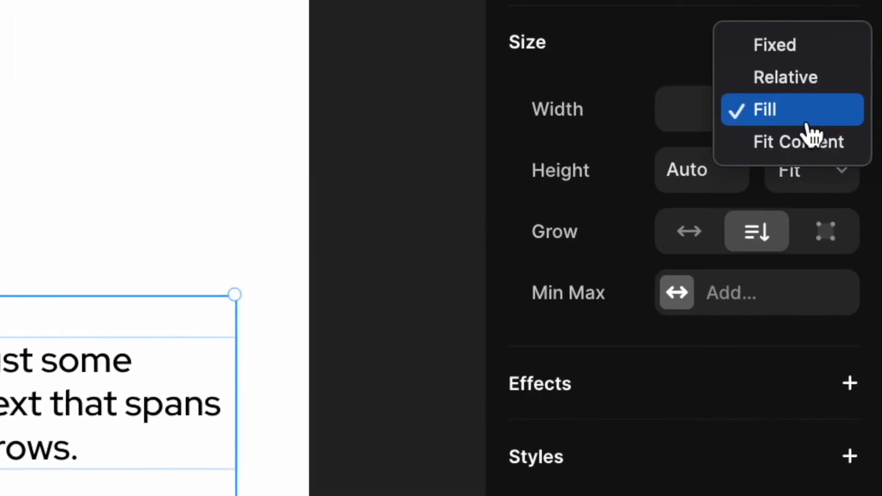
# Set the card element's Width to Fill and add a third Rows card to the Desktop stack
pyautogui.click(764, 110)
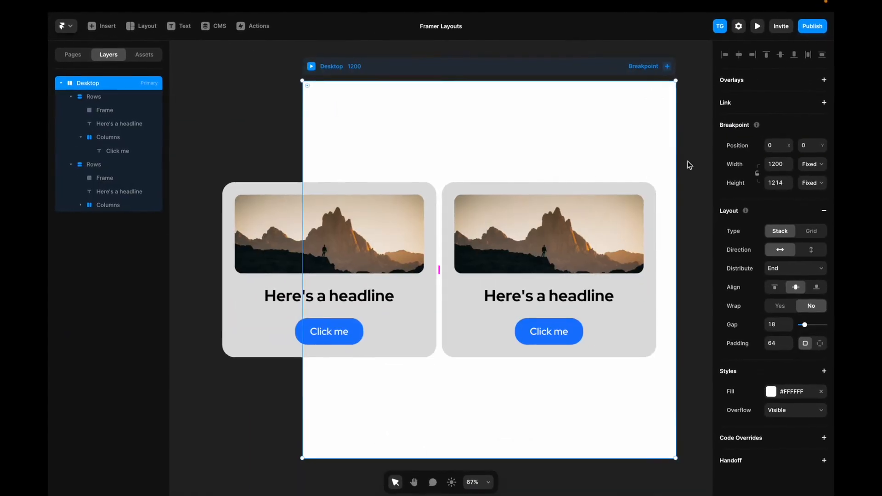
pyautogui.click(104, 109)
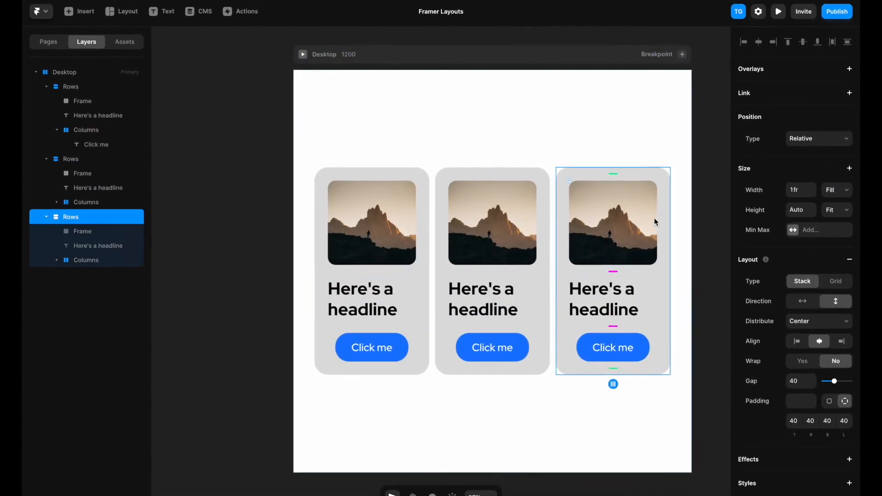
pyautogui.click(48, 40)
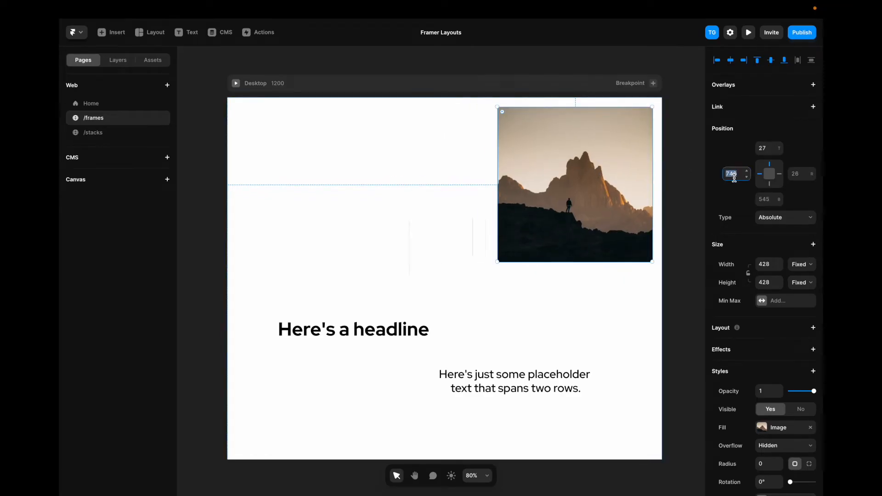
# Adjust the image's horizontal pinning and resize the Desktop breakpoint to 1144 wide
pyautogui.click(802, 173)
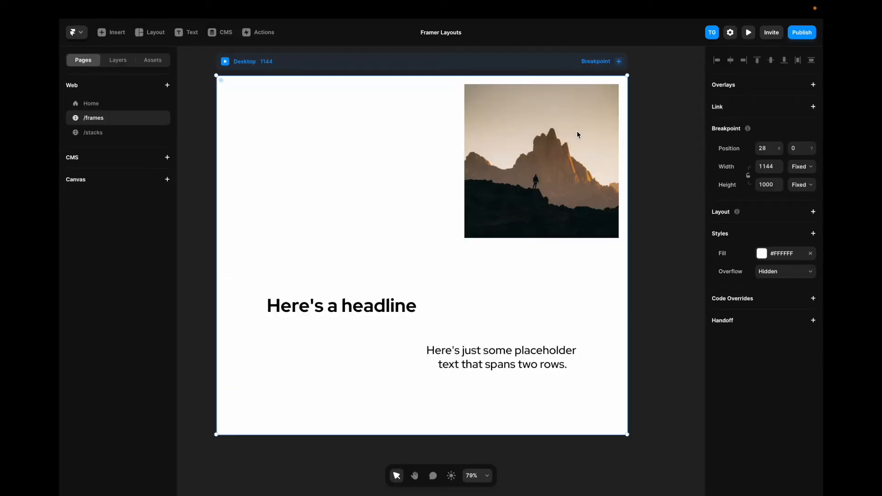
pyautogui.click(540, 160)
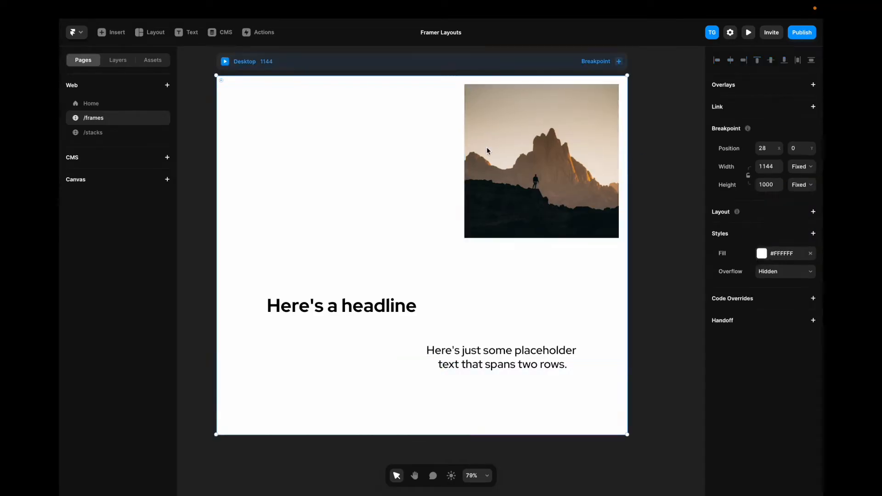
# Pin the headline to the top centre with a Fixed position and test it in preview
pyautogui.click(748, 32)
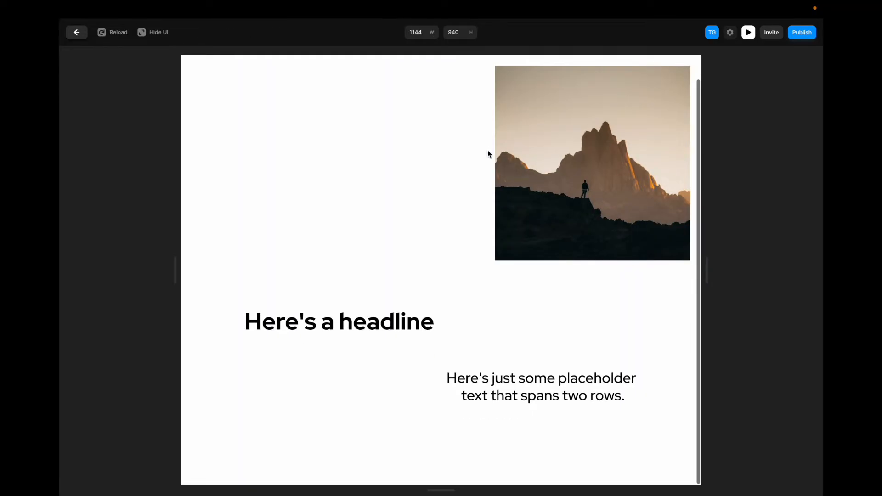
pyautogui.scroll(-3)
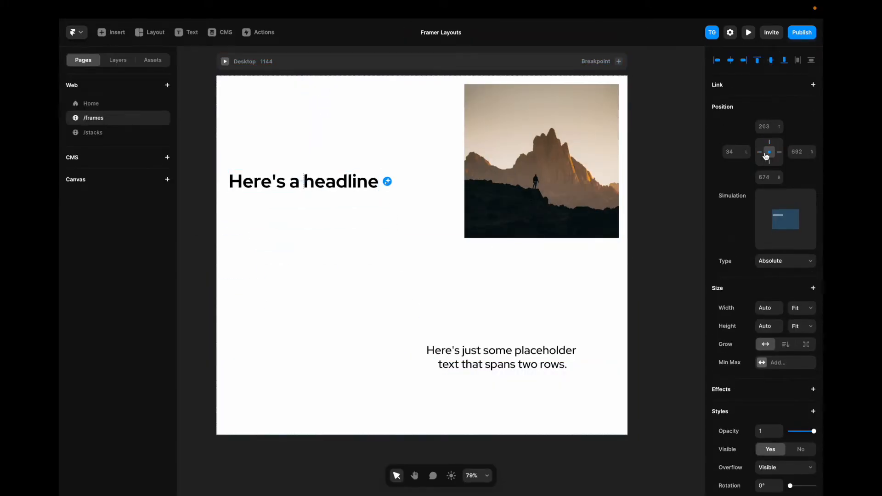
pyautogui.click(304, 181)
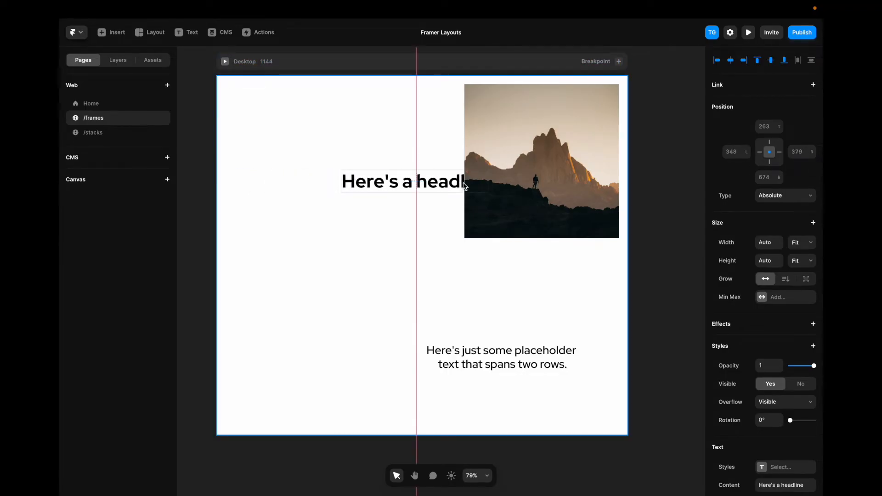
pyautogui.click(403, 181)
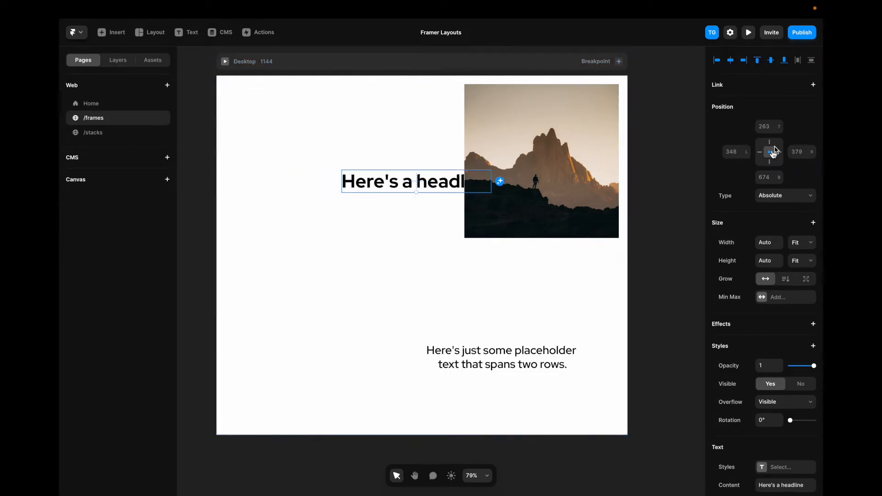
pyautogui.click(783, 195)
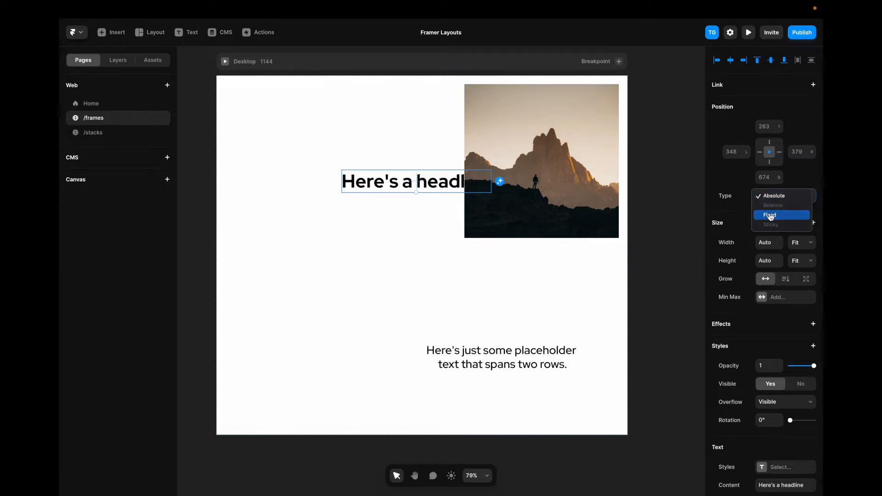
pyautogui.click(747, 32)
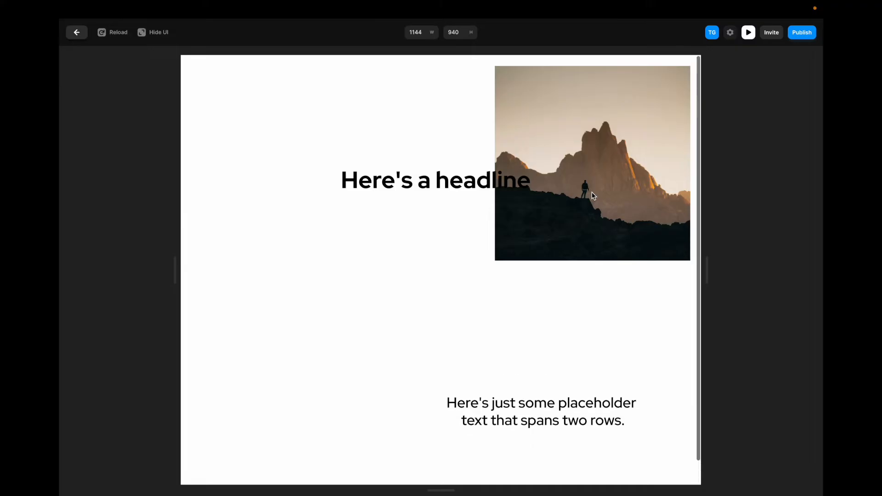
pyautogui.click(76, 32)
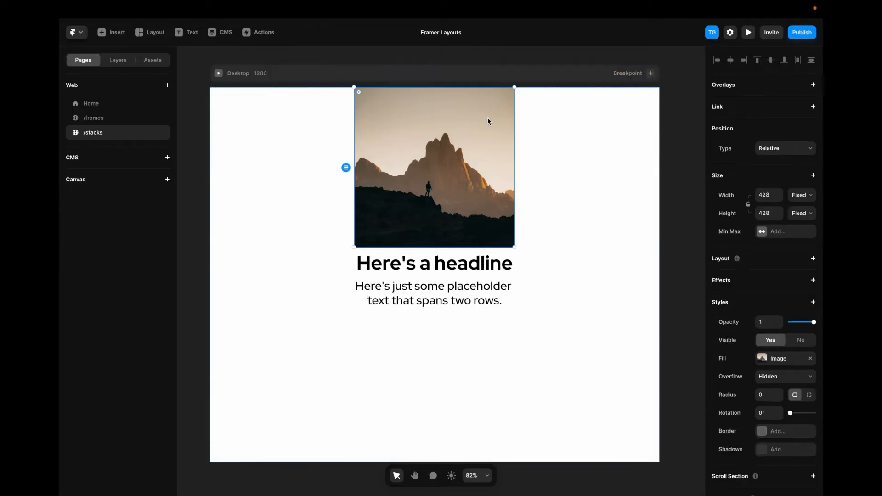
pyautogui.moveTo(733, 149)
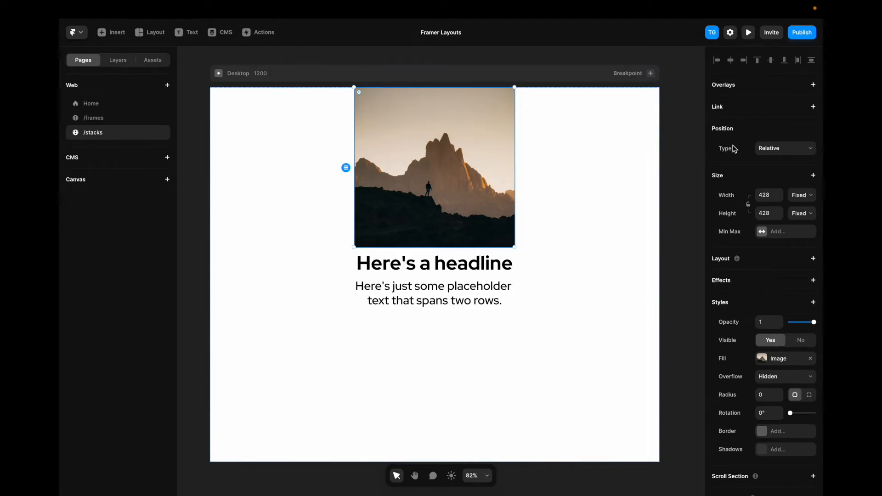
pyautogui.moveTo(760, 152)
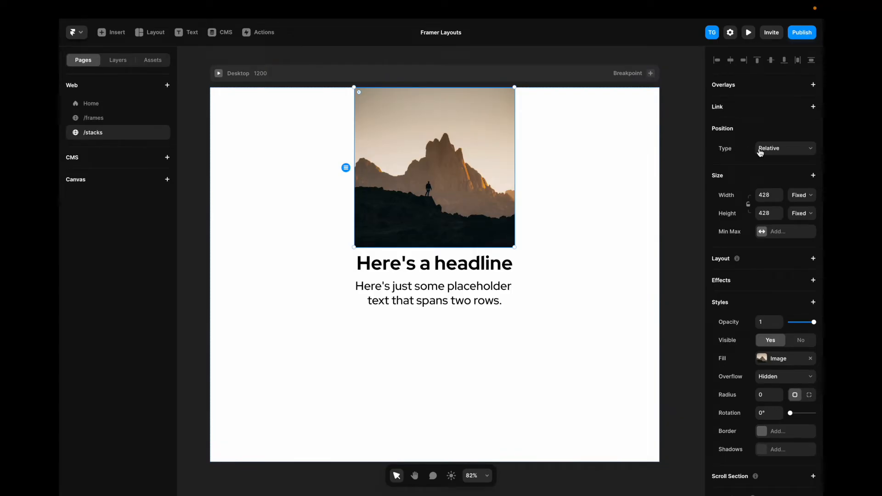
# Keep the image's Relative position, then select the Desktop stack in the Layers list
pyautogui.click(784, 148)
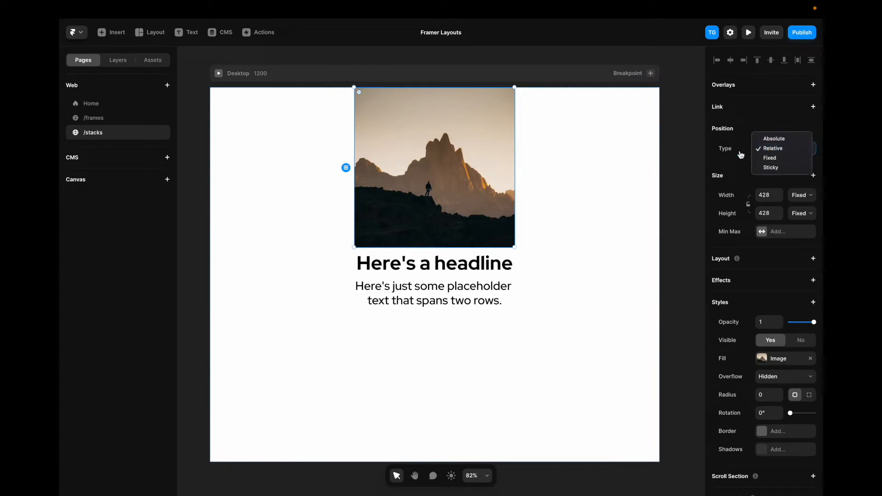
pyautogui.click(771, 148)
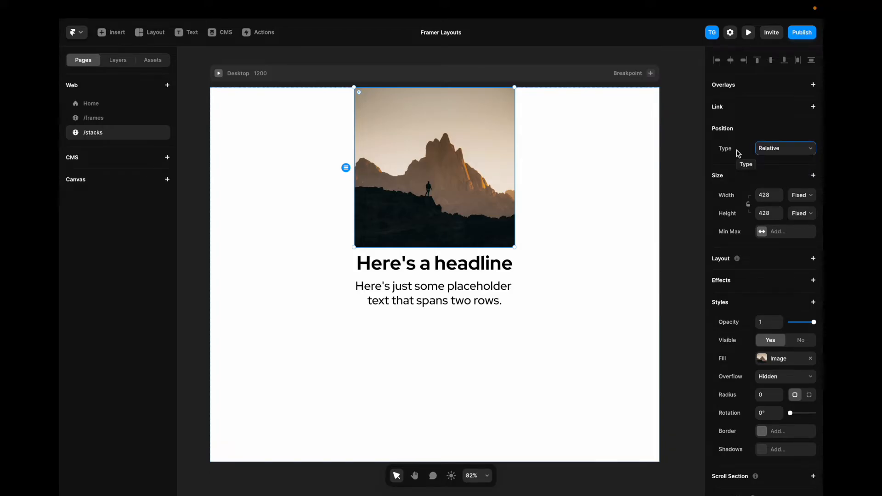
pyautogui.moveTo(116, 61)
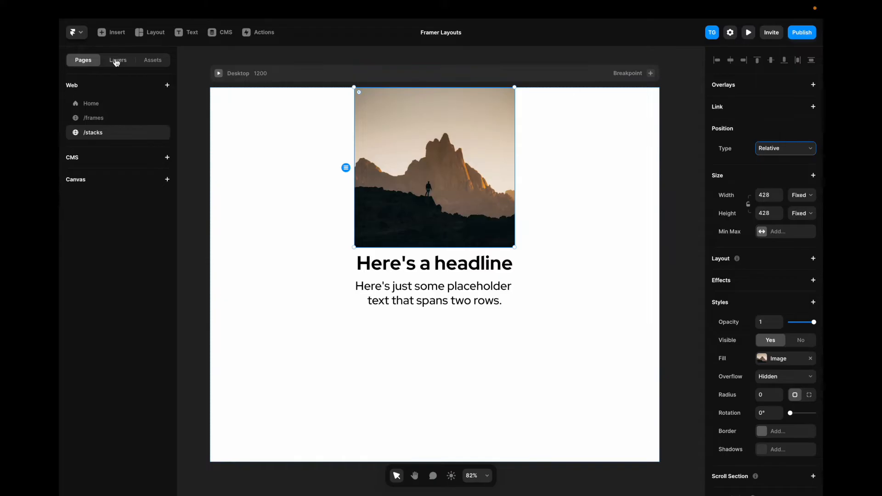
pyautogui.click(118, 60)
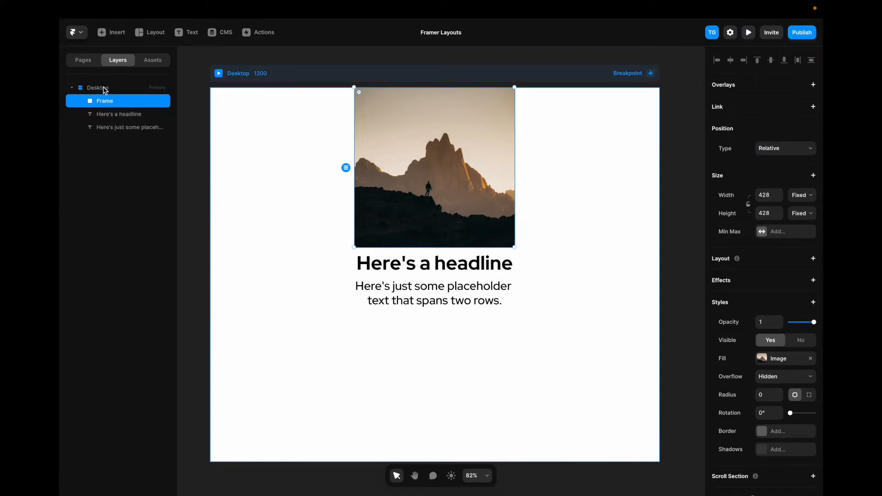
pyautogui.moveTo(622, 194)
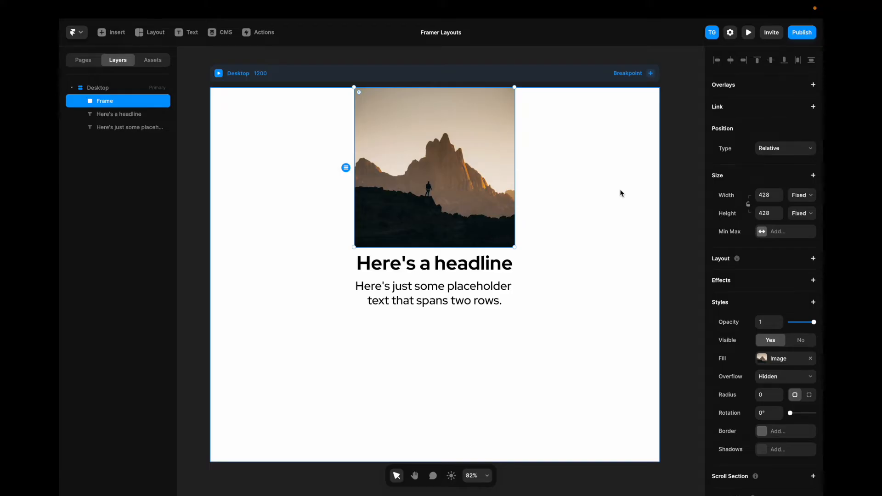
pyautogui.click(98, 87)
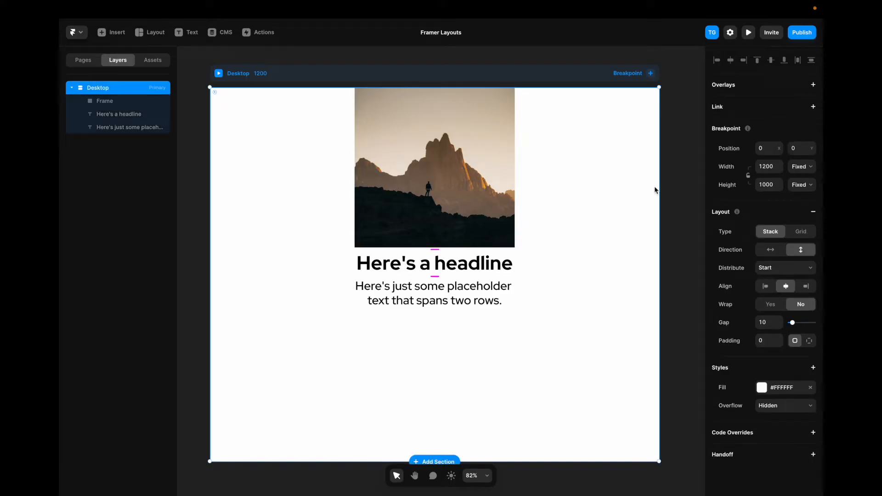
pyautogui.moveTo(813, 215)
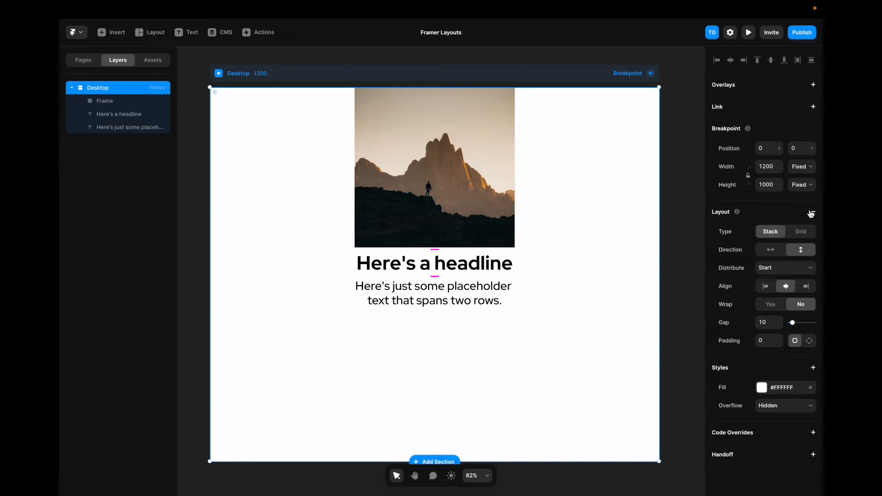
# Re-add the Desktop stack layout and make it horizontal with wrapping enabled
pyautogui.click(810, 214)
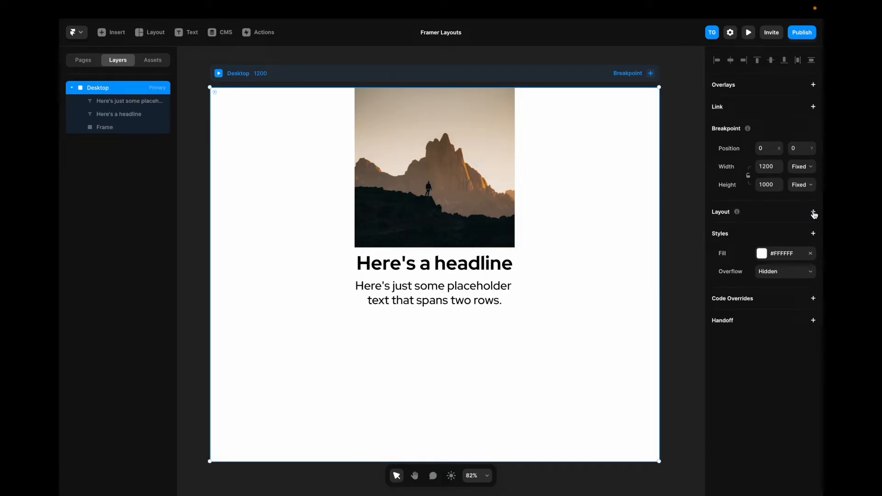
pyautogui.click(814, 211)
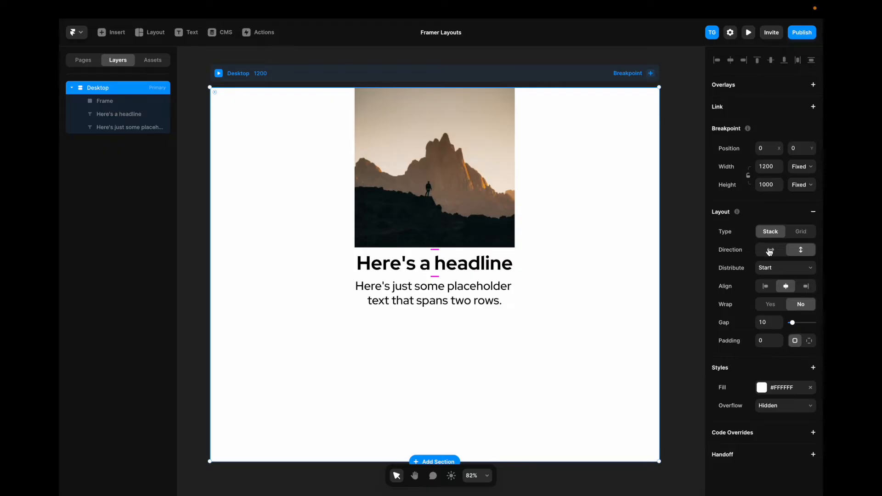
pyautogui.click(769, 249)
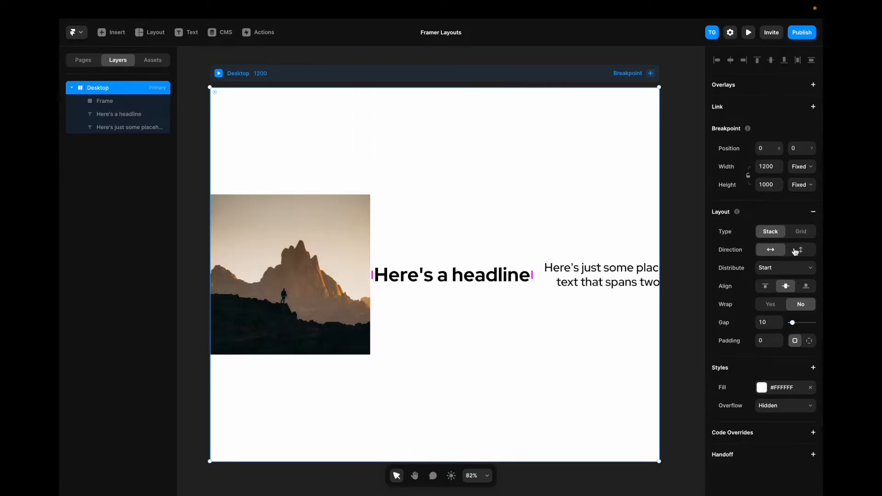
pyautogui.click(799, 249)
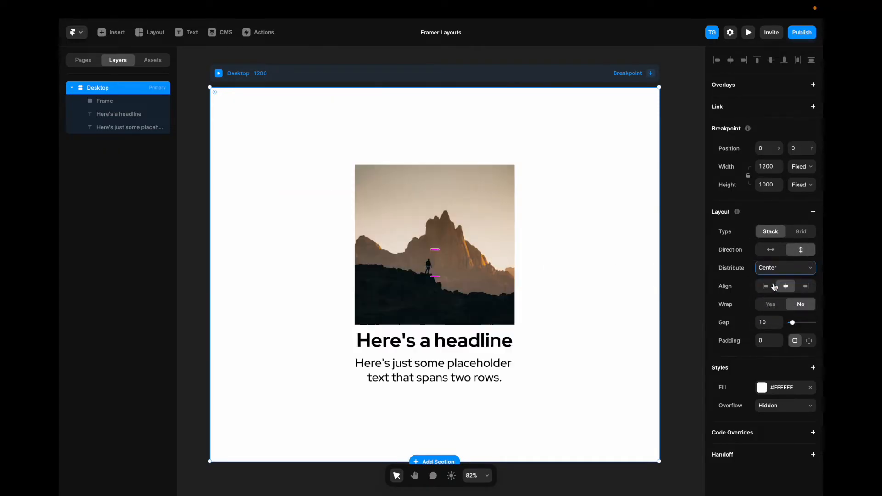
pyautogui.click(785, 268)
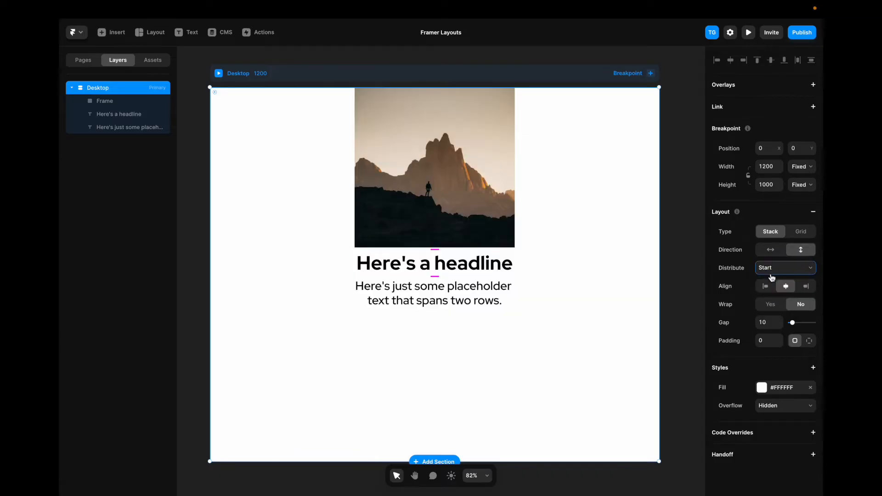
pyautogui.moveTo(798, 290)
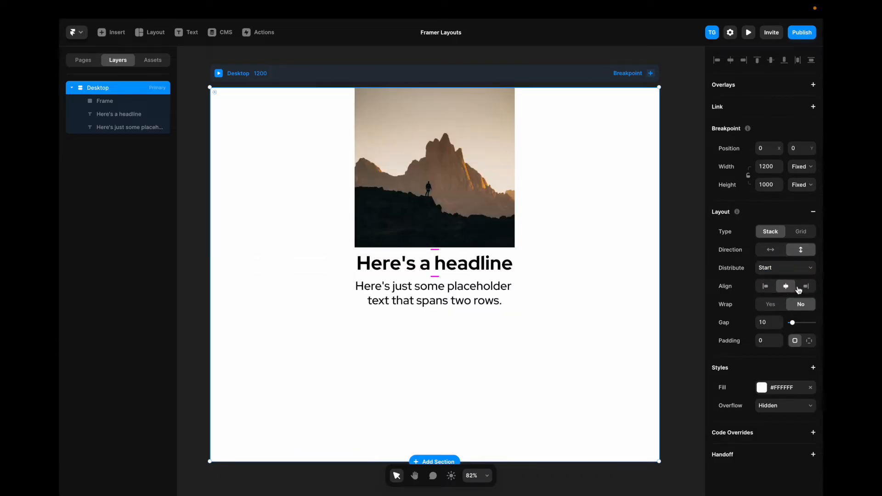
pyautogui.moveTo(769, 308)
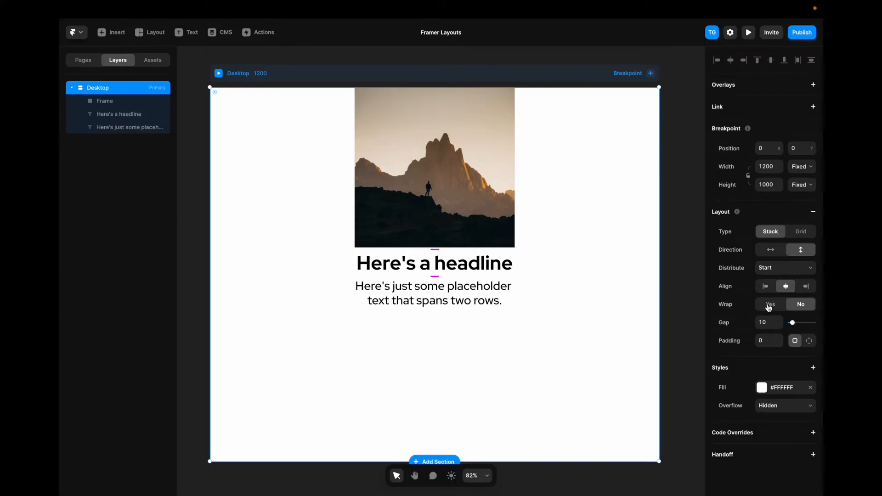
pyautogui.click(769, 303)
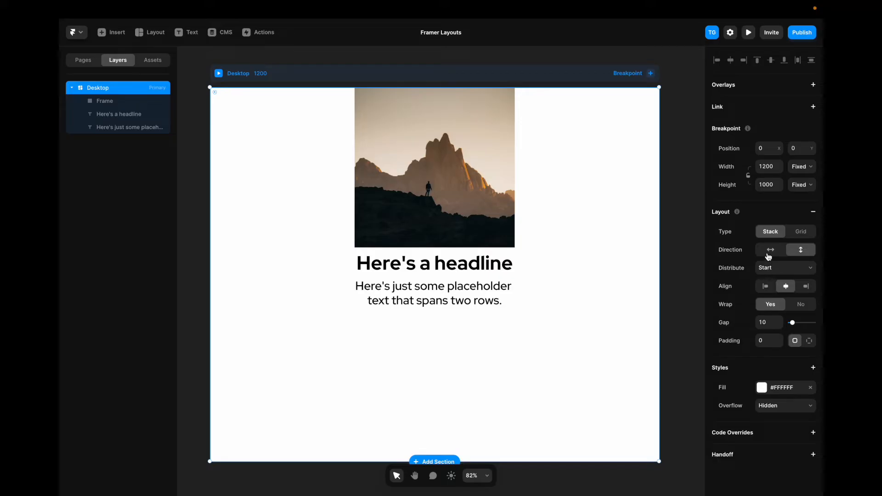
pyautogui.click(770, 249)
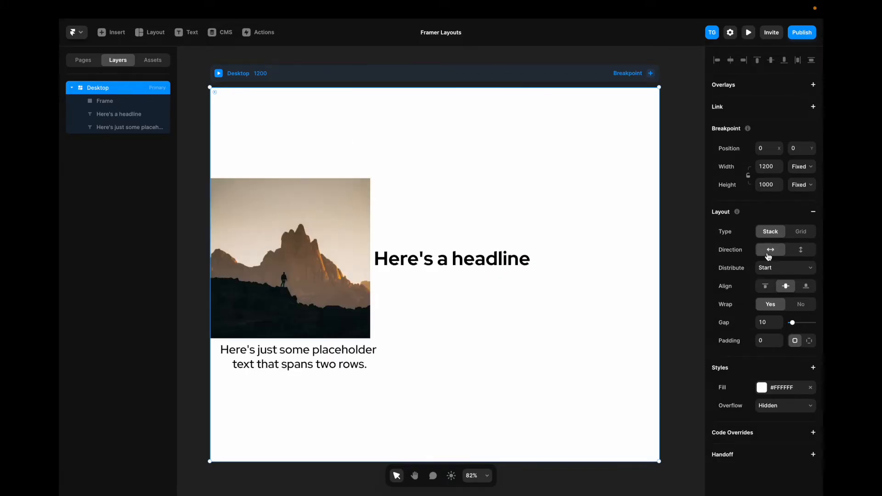
pyautogui.moveTo(296, 348)
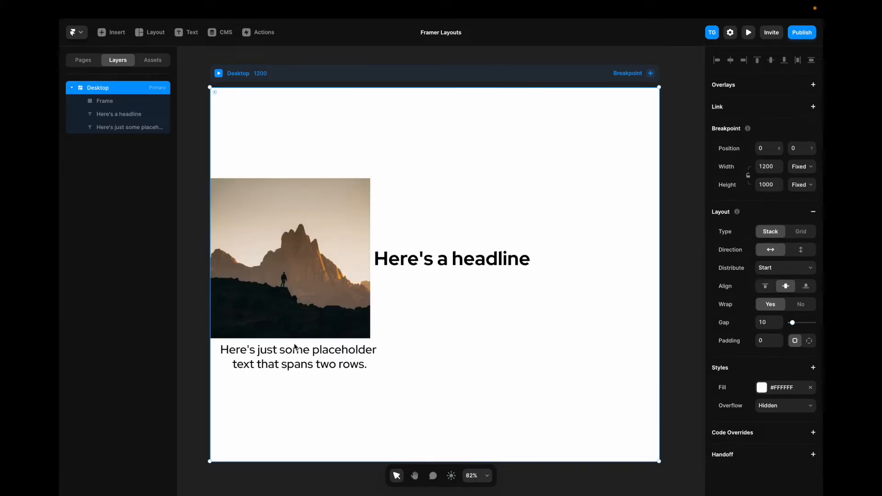
pyautogui.moveTo(302, 365)
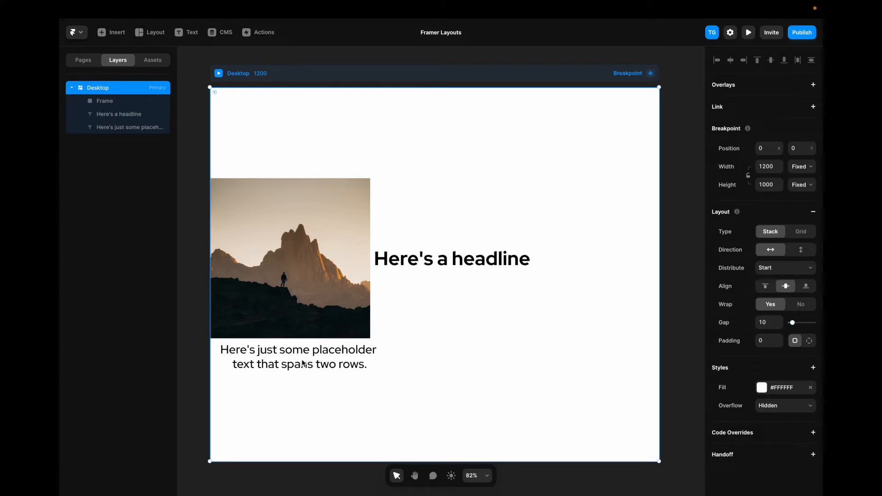
# Return the Desktop stack to a vertical column, enter padding 40, and select the image
pyautogui.click(800, 249)
pyautogui.write('20')
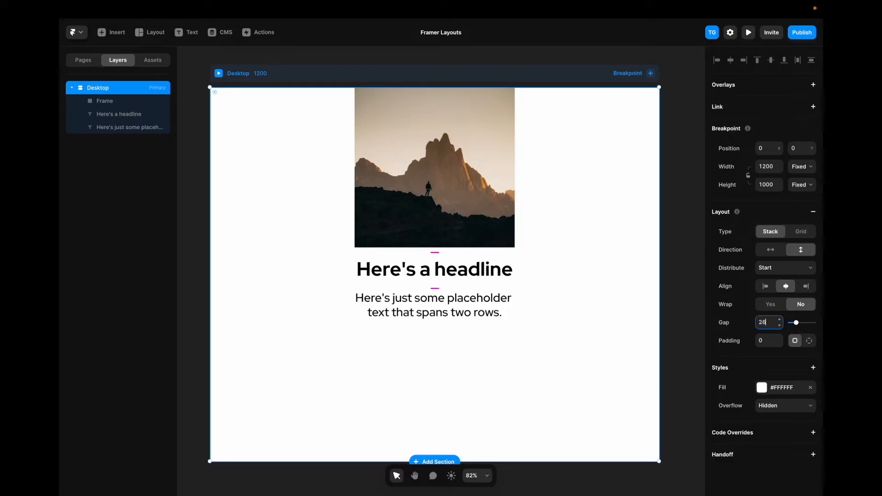
pyautogui.click(766, 340)
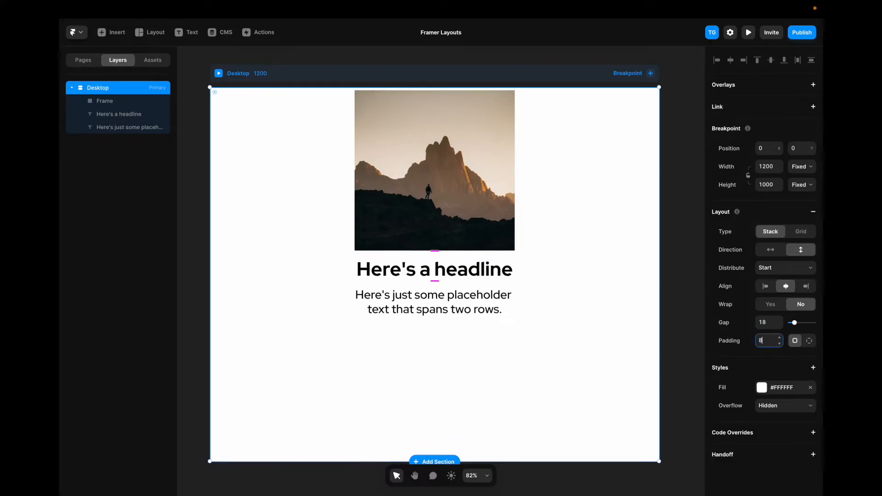
pyautogui.write('40')
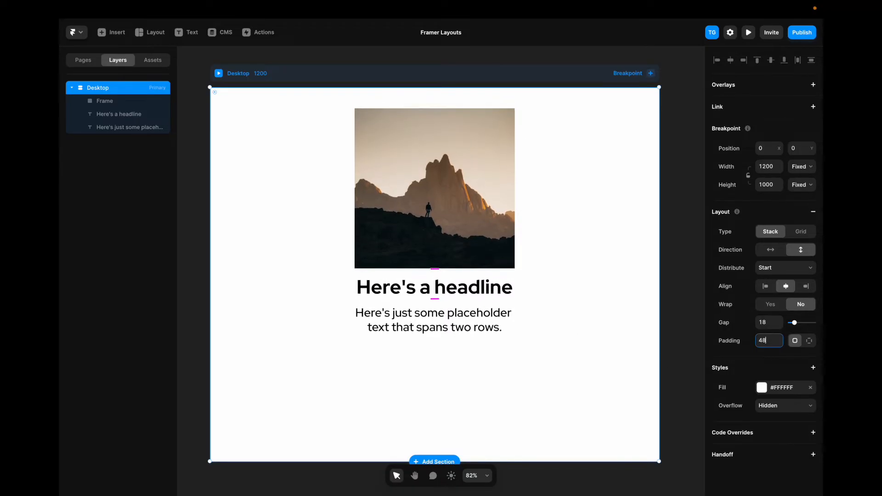
pyautogui.click(105, 100)
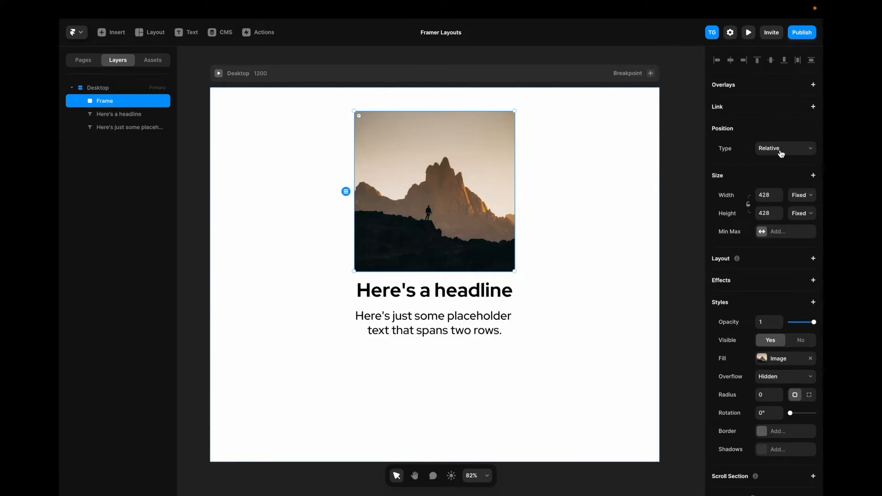
# Set the mountain image's Position Type to Absolute and move it toward the lower right
pyautogui.click(783, 148)
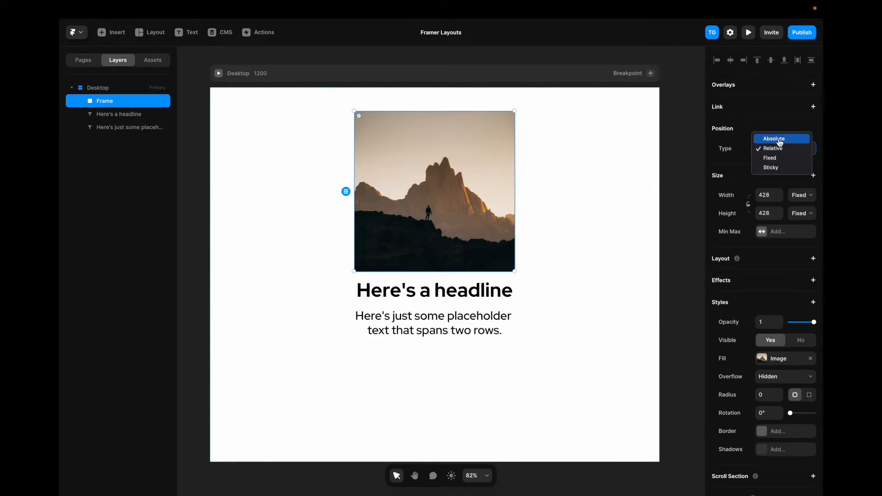
pyautogui.click(774, 138)
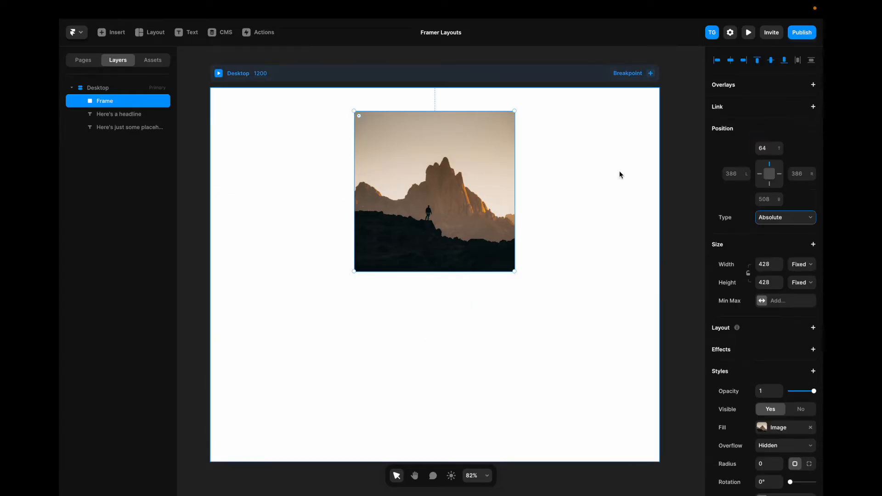
pyautogui.moveTo(449, 153)
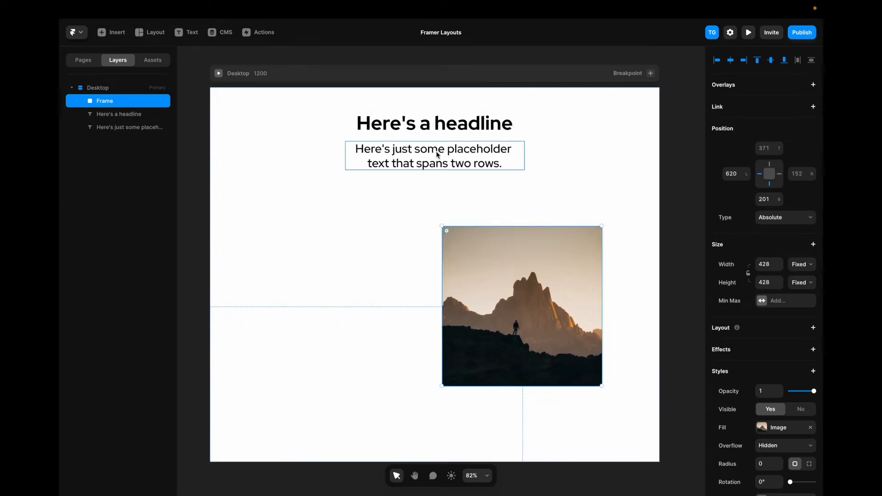
pyautogui.click(434, 123)
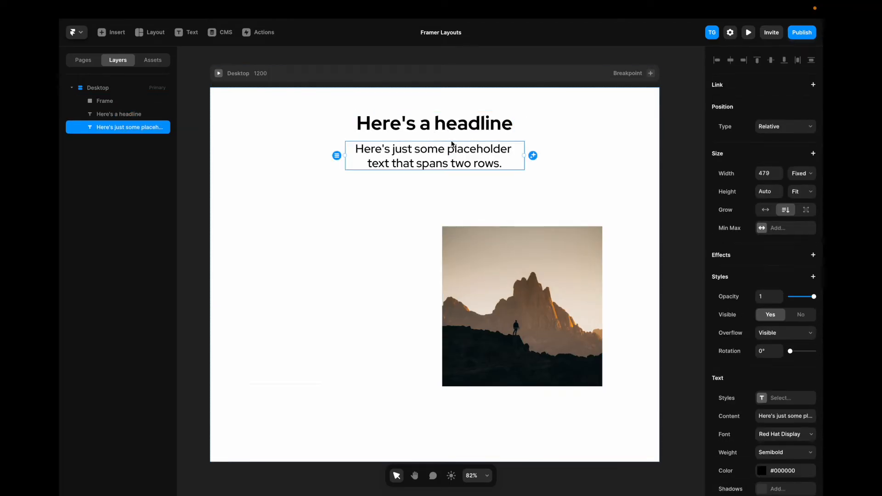
pyautogui.click(434, 123)
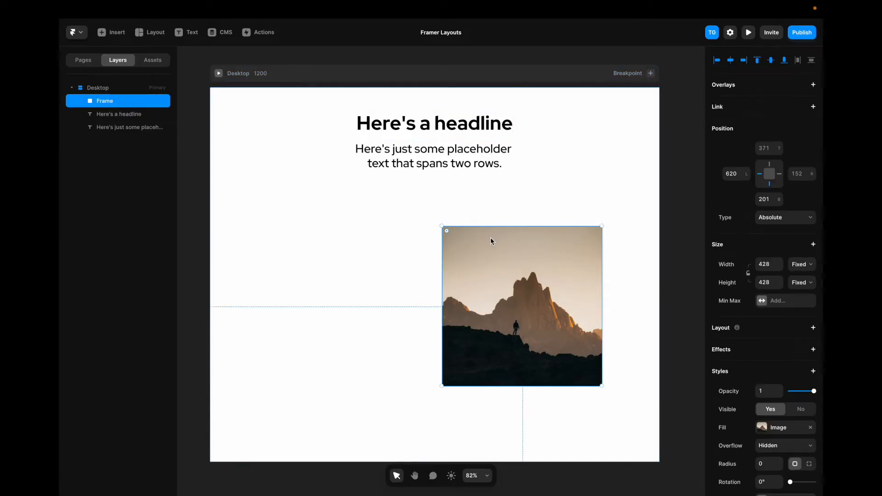
pyautogui.click(784, 217)
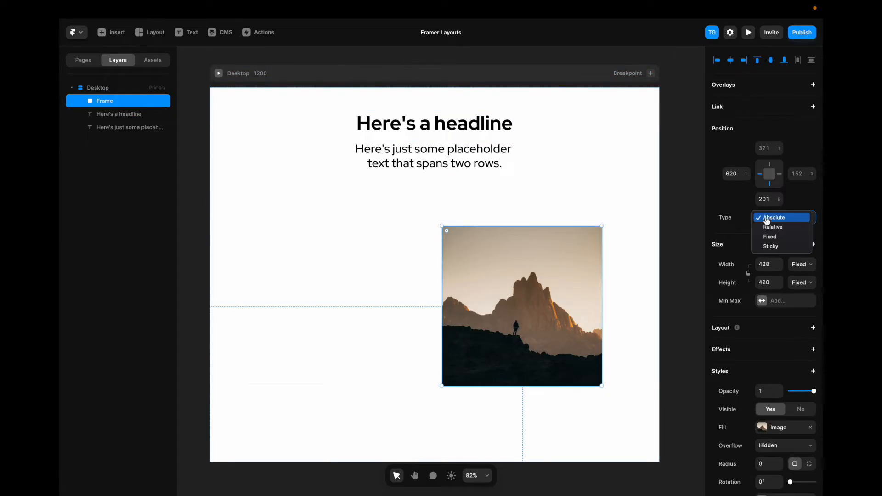
pyautogui.moveTo(781, 246)
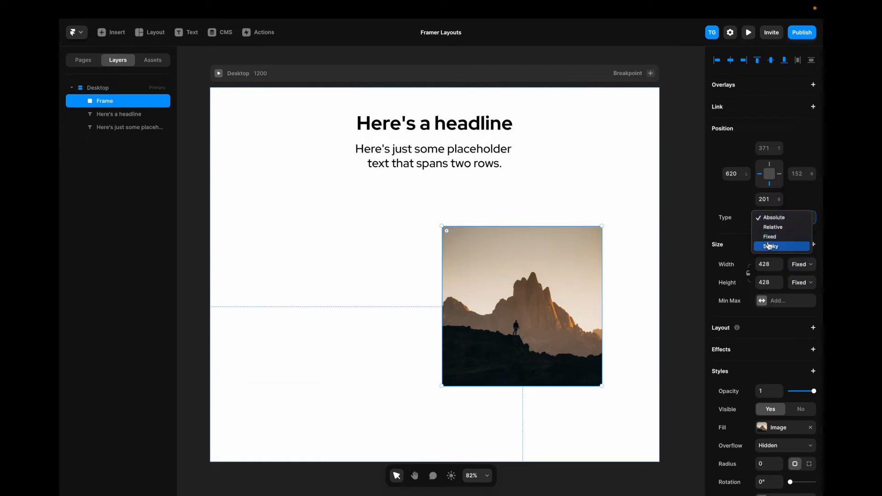
# Make the image Sticky at Top 24 and set the Desktop's Overflow to Visible
pyautogui.click(772, 246)
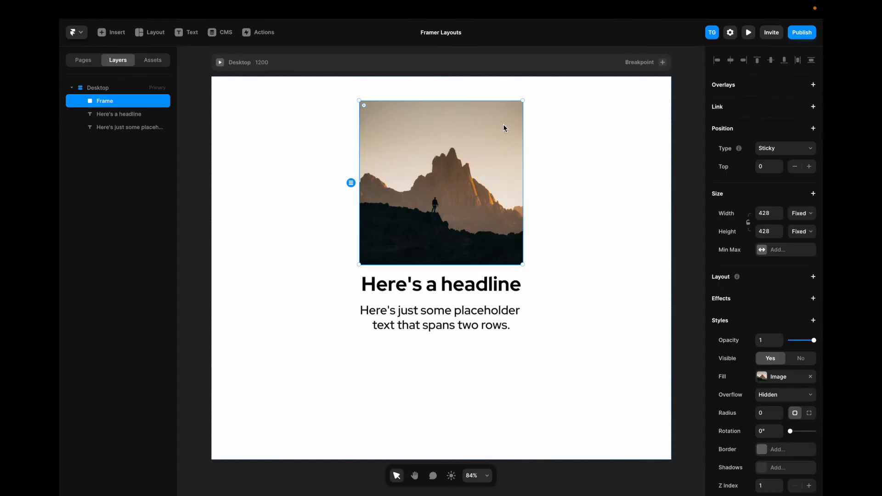
pyautogui.click(97, 88)
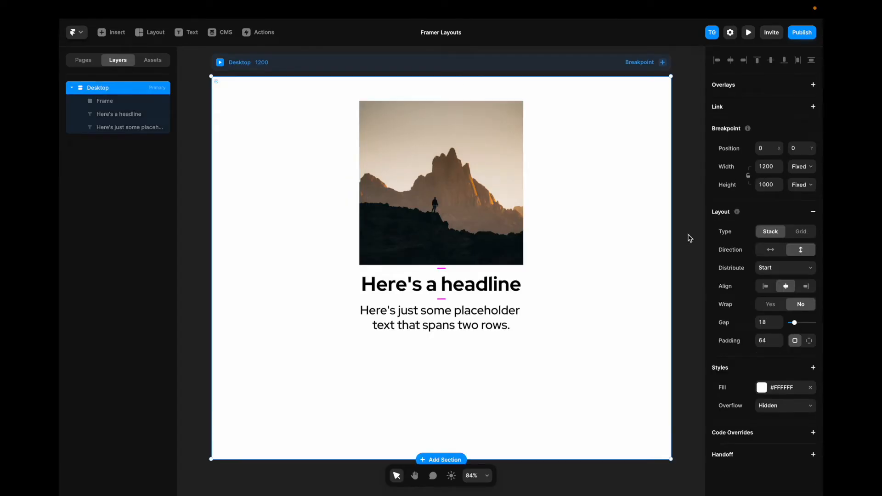
pyautogui.moveTo(774, 404)
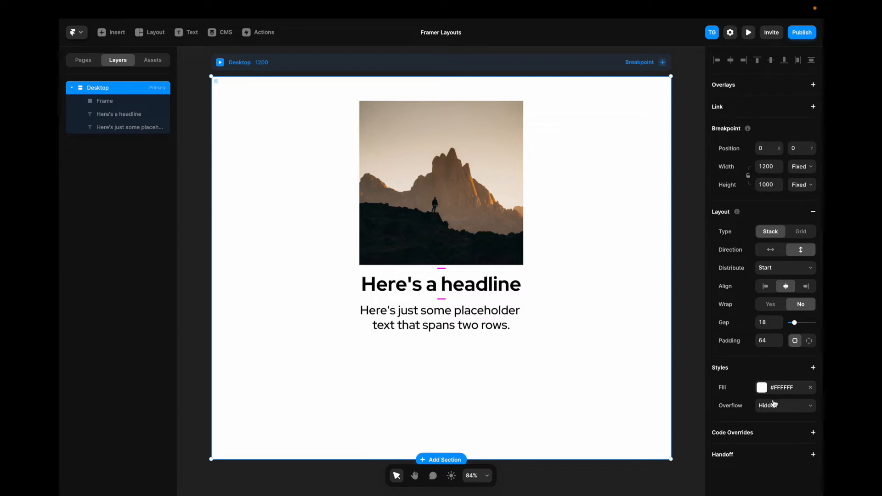
pyautogui.click(784, 405)
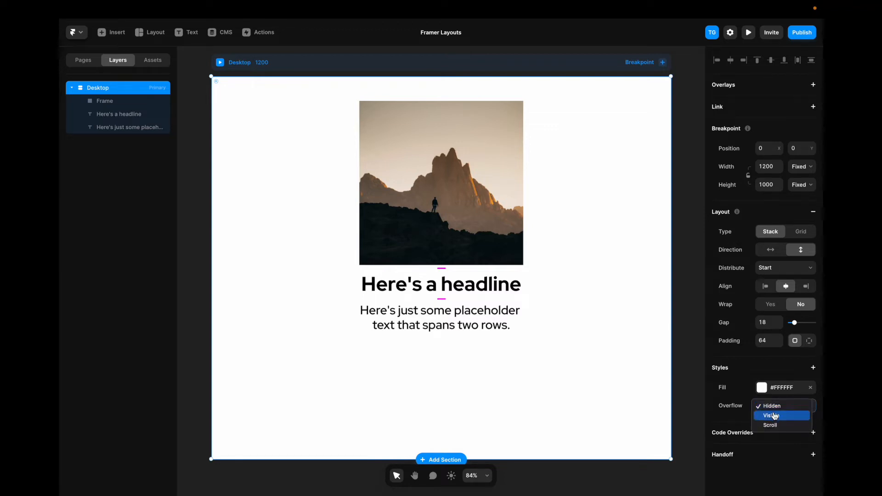
pyautogui.click(771, 416)
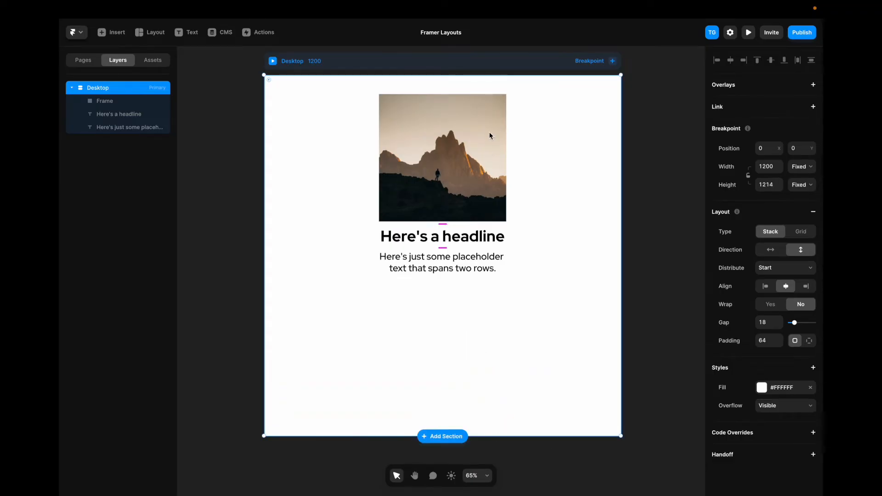
# Preview the page and scroll to check the sticky image
pyautogui.click(747, 32)
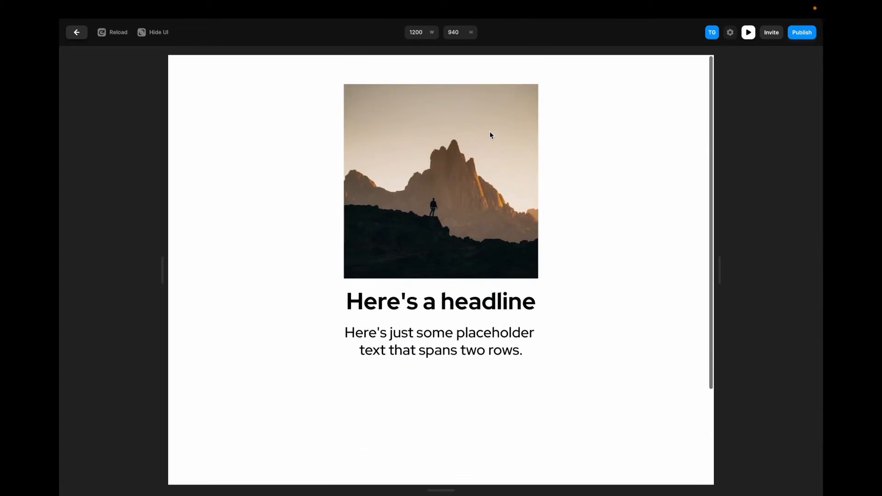
pyautogui.scroll(3)
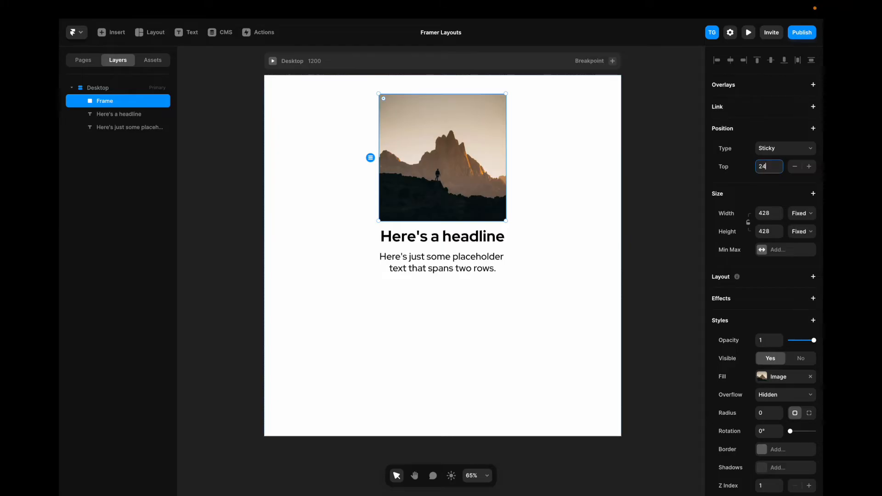
pyautogui.click(748, 32)
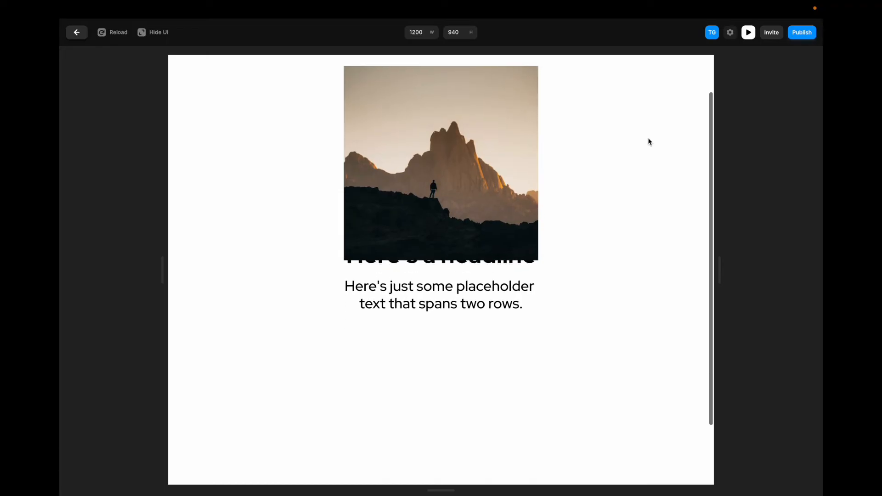
pyautogui.scroll(3)
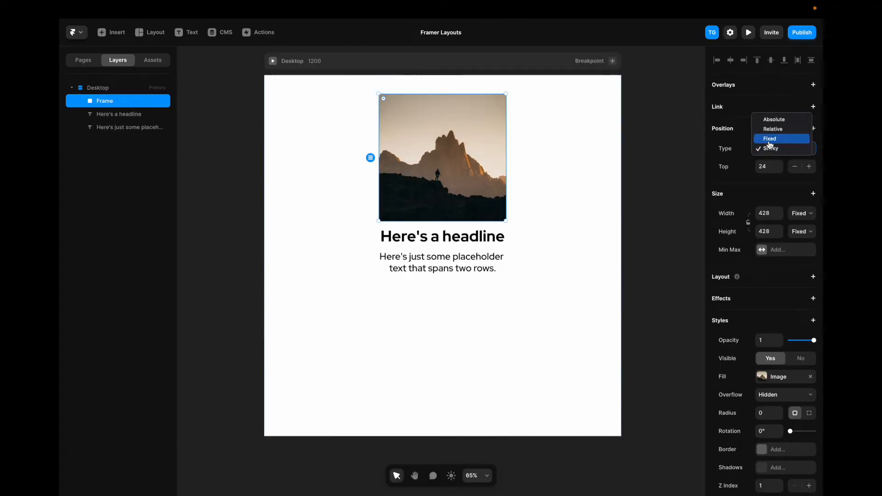
# Change the headline width from fixed 665 to Relative at 62%
pyautogui.click(773, 129)
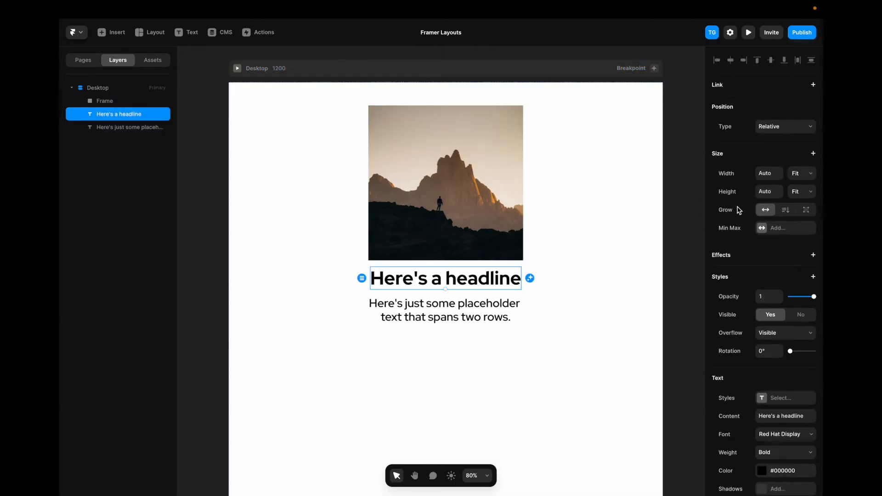
pyautogui.moveTo(765, 173)
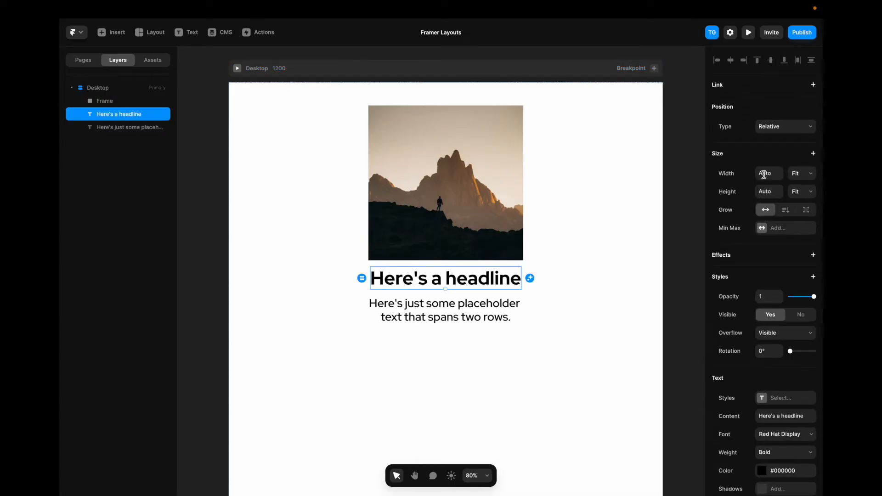
pyautogui.click(800, 173)
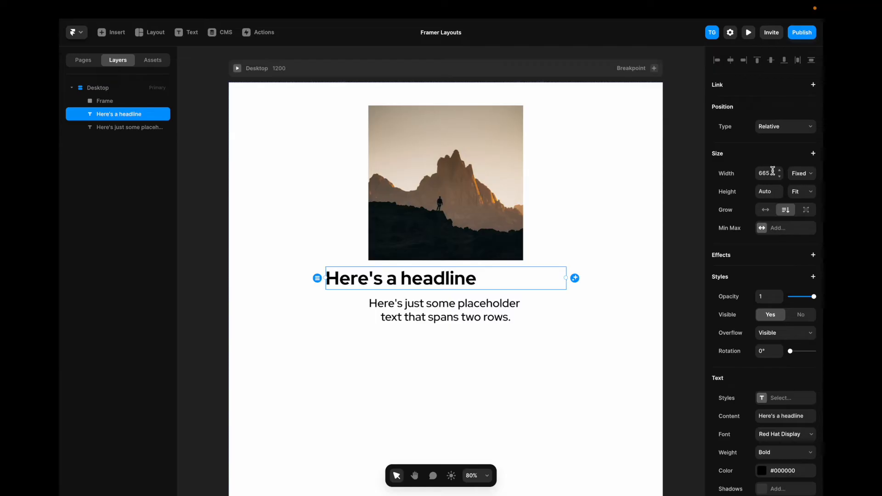
pyautogui.click(97, 88)
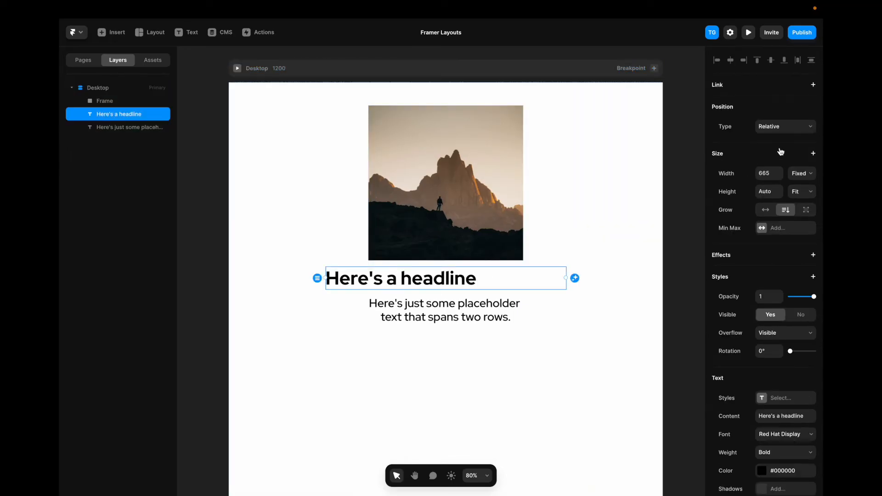
pyautogui.click(801, 172)
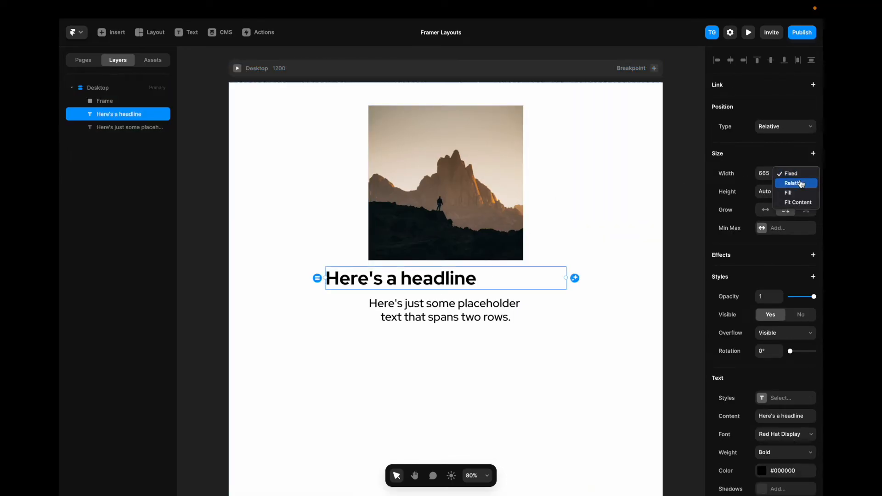
pyautogui.click(795, 184)
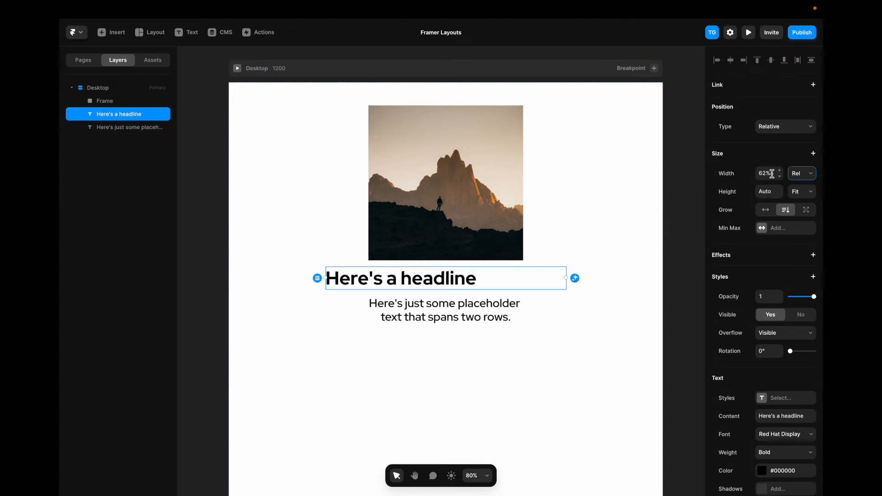
# Lay out the Desktop content horizontally and give the selected layers relative widths, image at 40%
pyautogui.click(98, 87)
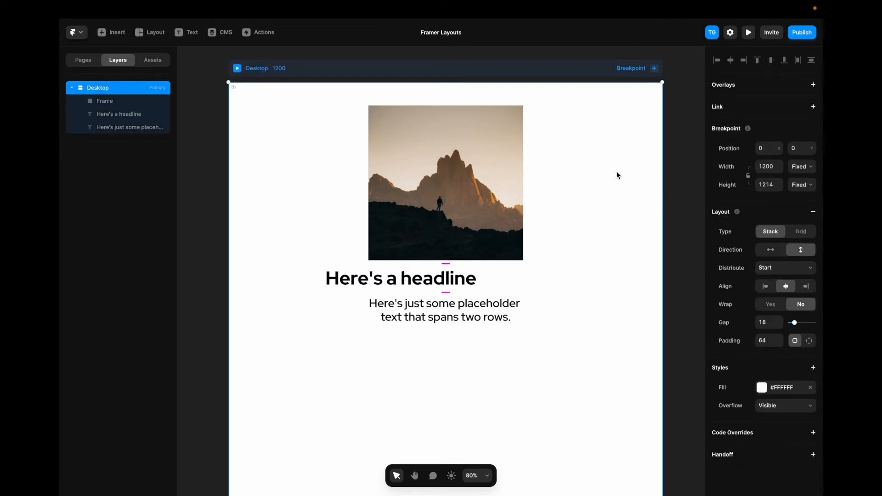
pyautogui.moveTo(769, 250)
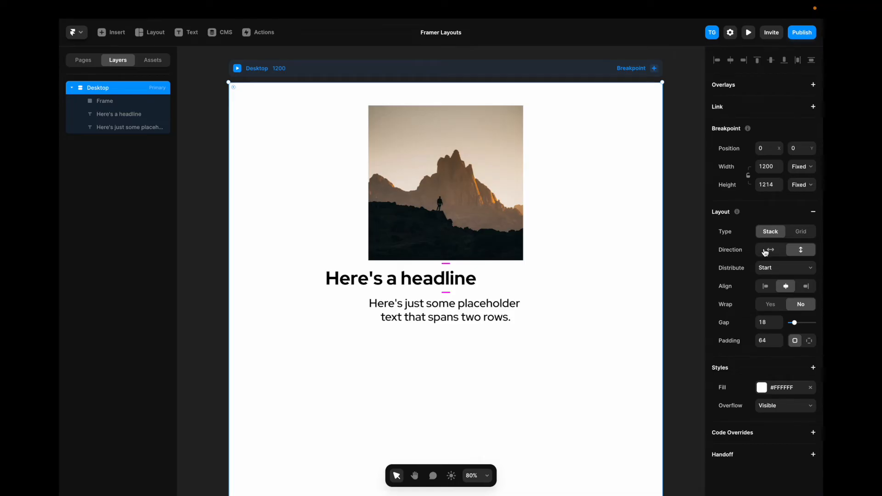
pyautogui.click(770, 250)
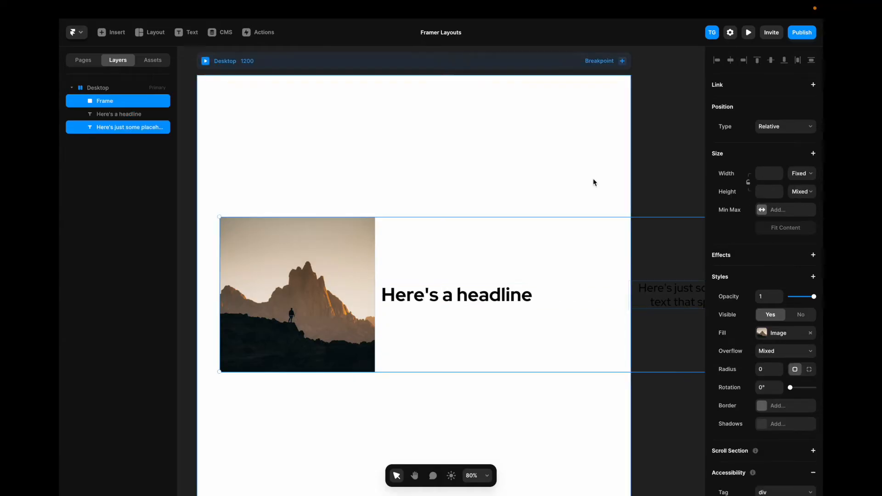
pyautogui.click(800, 174)
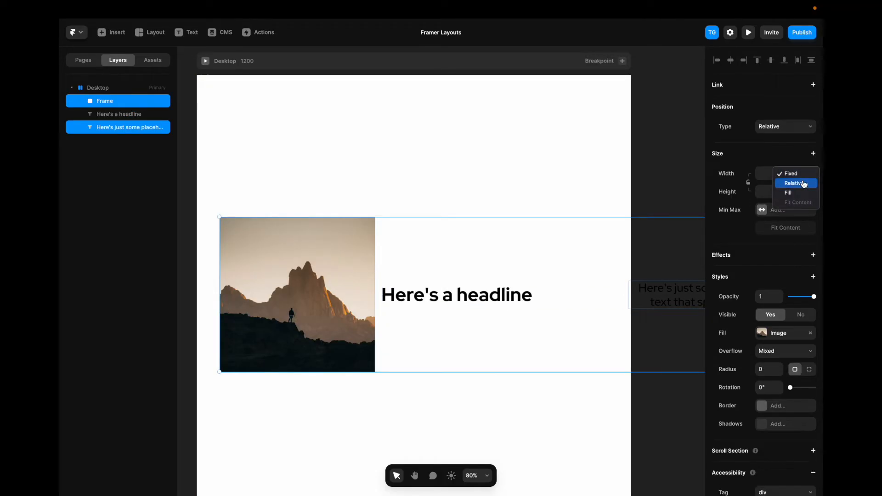
pyautogui.click(795, 183)
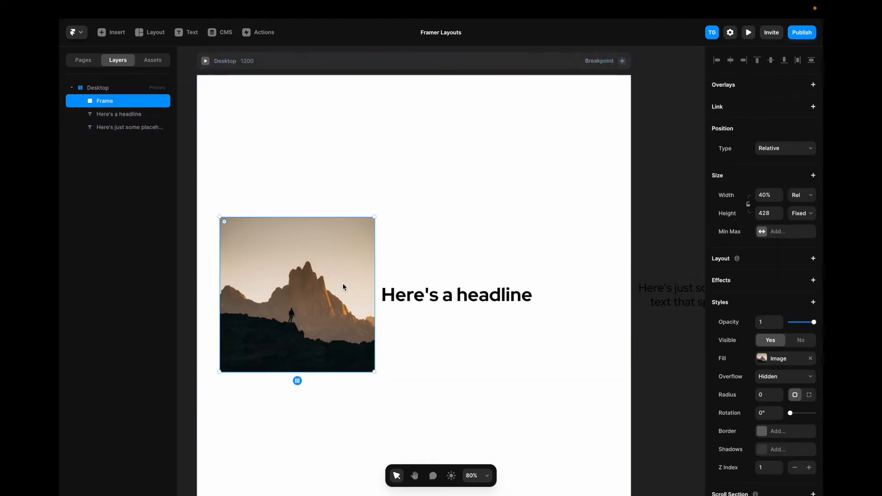
pyautogui.click(128, 127)
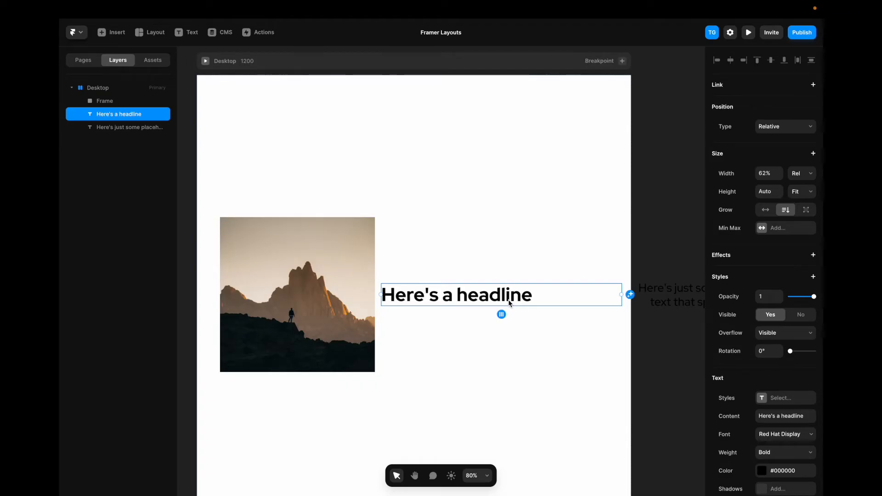
pyautogui.scroll(-3)
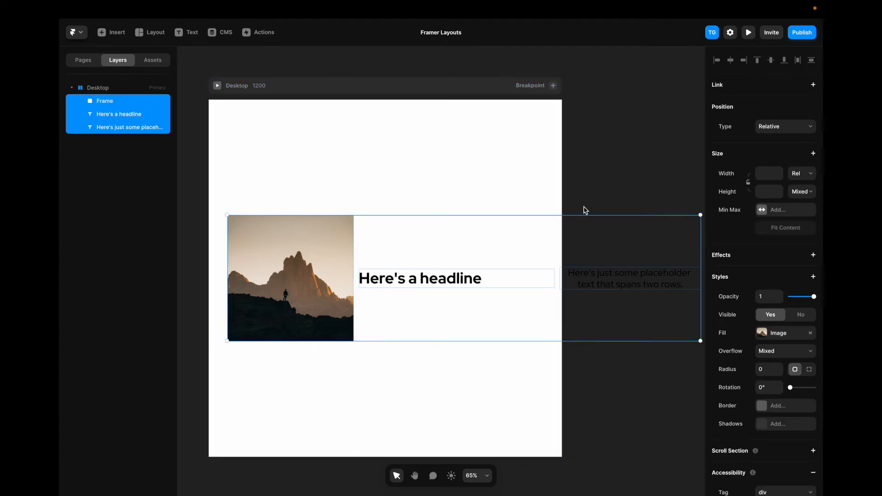
# Set the image, headline and text widths to Fill, with the headline at 0.5fr and text at 1fr
pyautogui.click(799, 173)
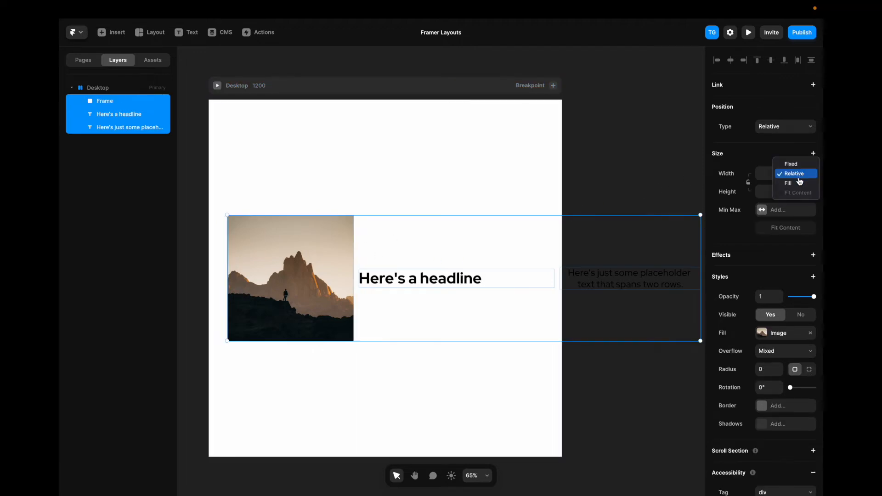
pyautogui.click(789, 183)
pyautogui.write('2fr')
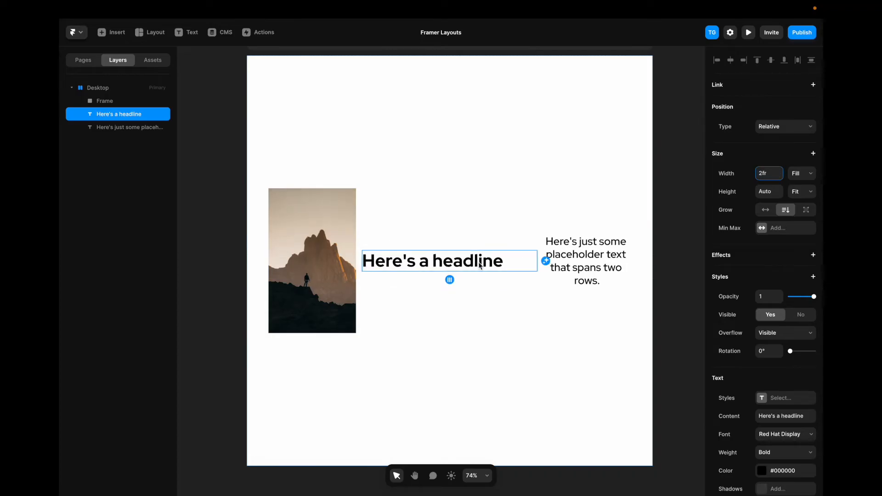
pyautogui.moveTo(315, 250)
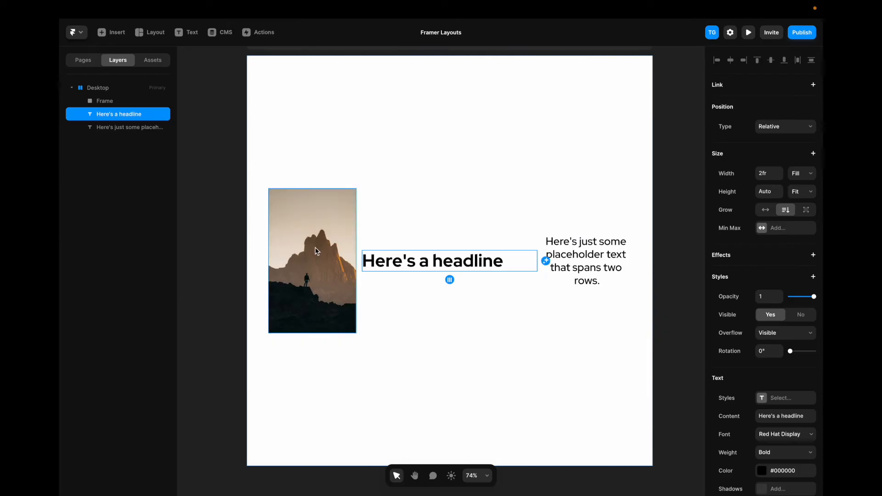
pyautogui.click(105, 101)
pyautogui.write('0.5')
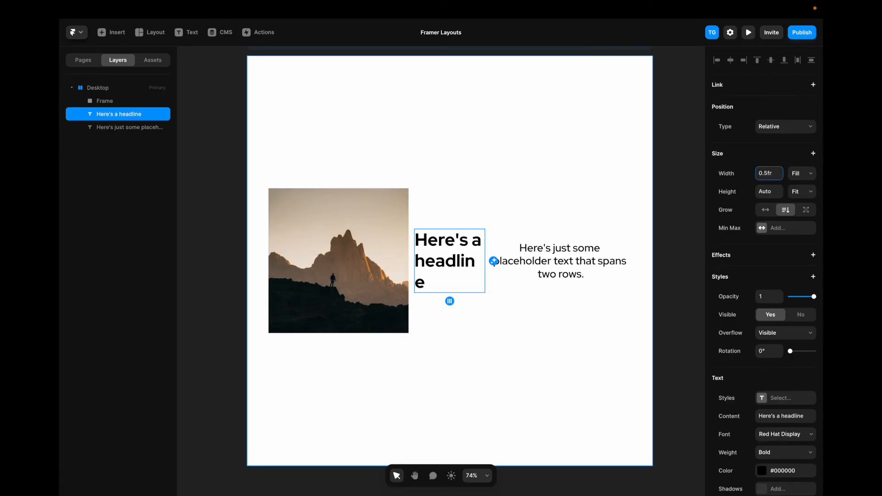
pyautogui.moveTo(809, 173)
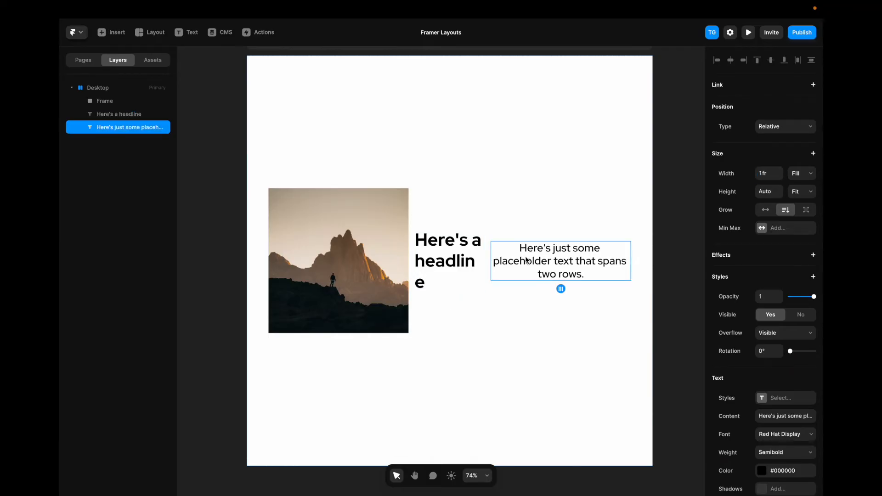
# Change the text to 'Button' and wrap it in a stack with 24 padding and grey fill
pyautogui.click(120, 113)
pyautogui.write('Button')
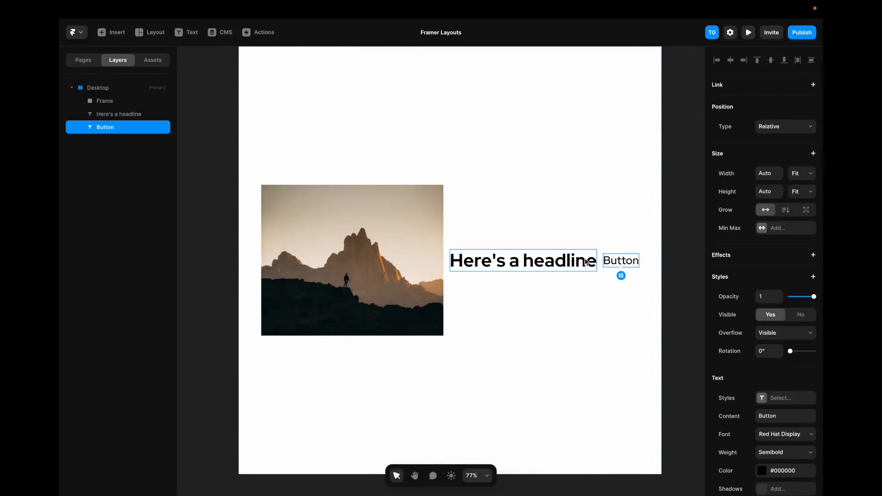
pyautogui.rightClick(620, 261)
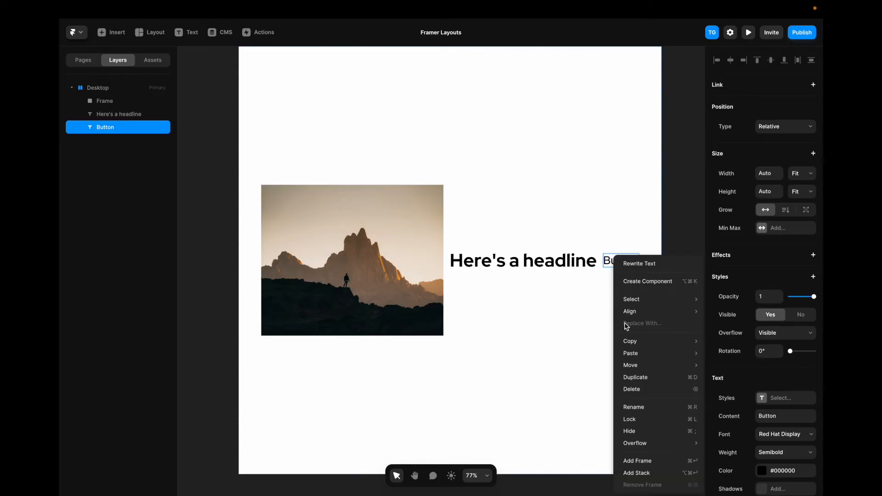
pyautogui.click(637, 461)
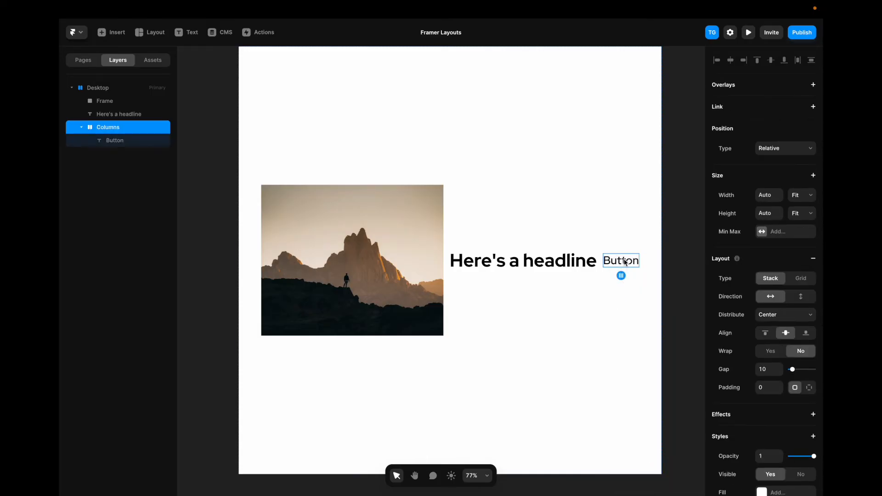
pyautogui.moveTo(804, 200)
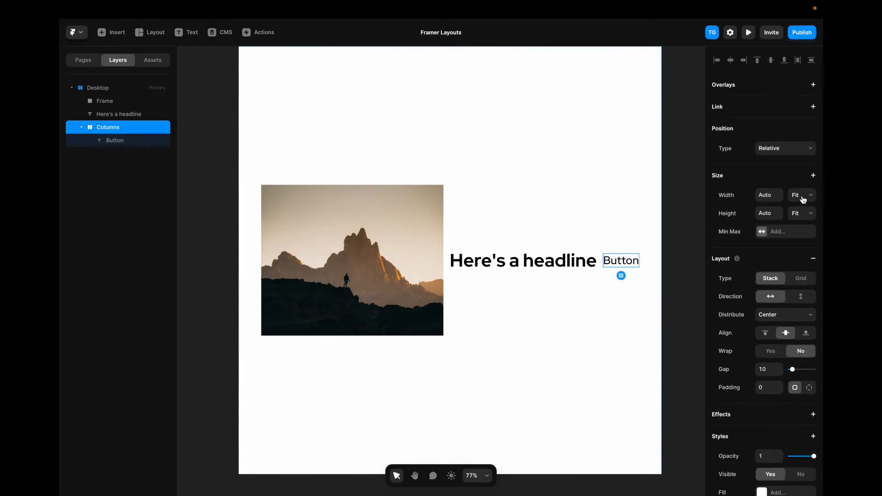
pyautogui.click(767, 387)
pyautogui.write('24')
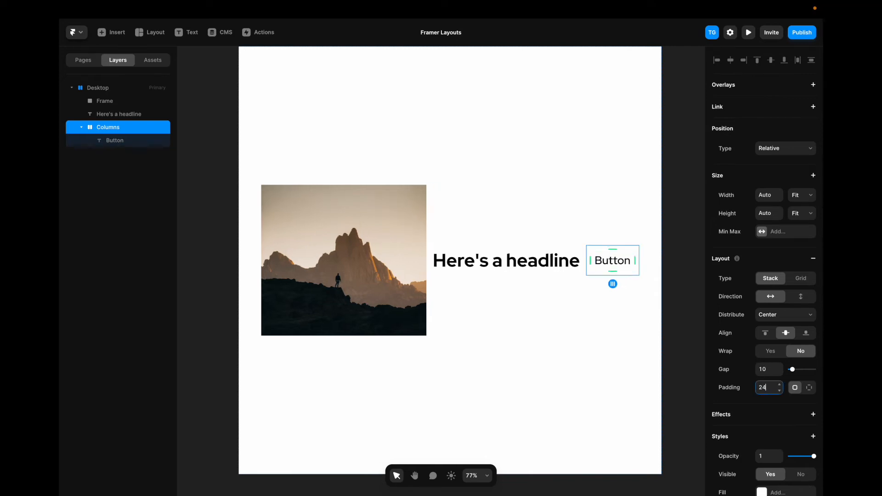
pyautogui.click(762, 388)
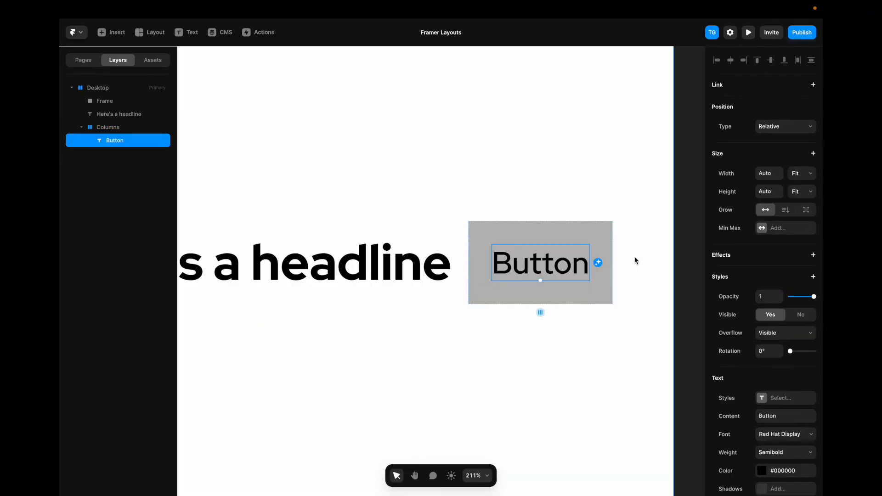
pyautogui.moveTo(558, 259)
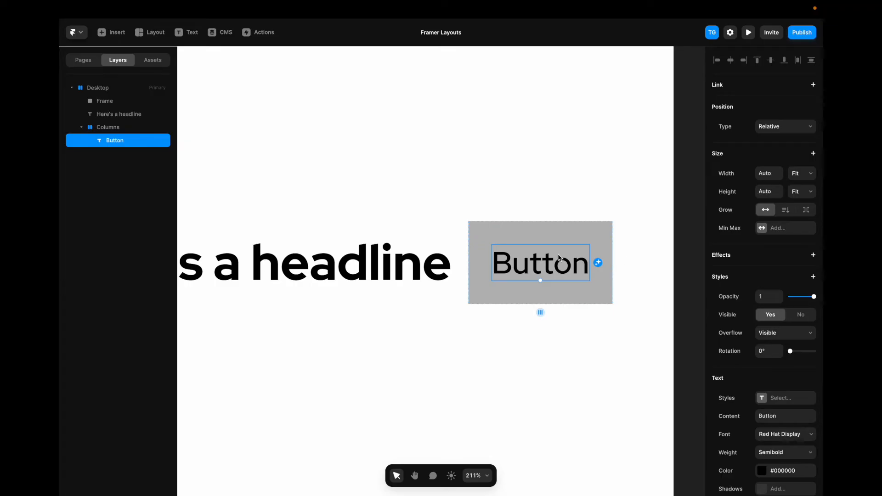
pyautogui.moveTo(550, 265)
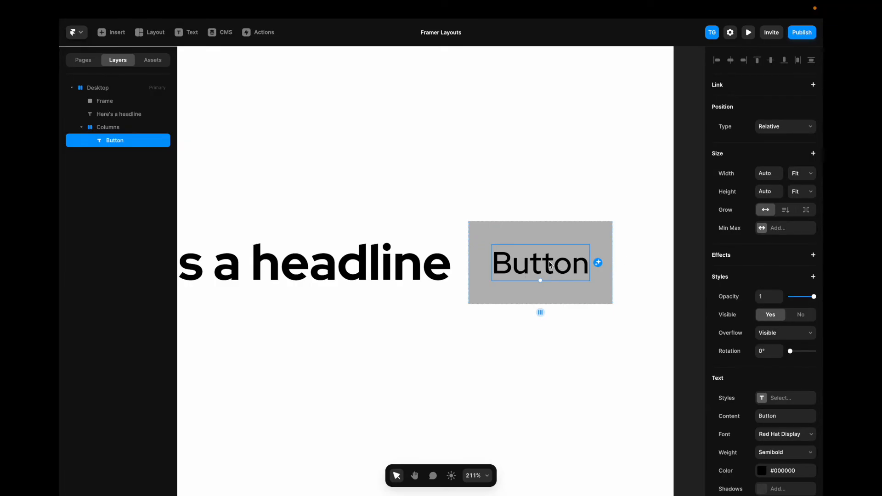
# Set the button stack's height to Viewport and check it in Preview at 50vh
pyautogui.click(108, 126)
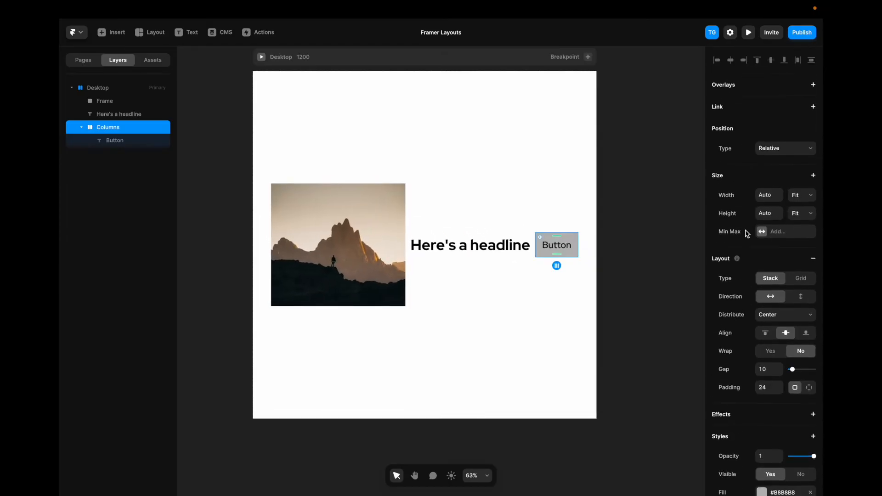
pyautogui.click(798, 195)
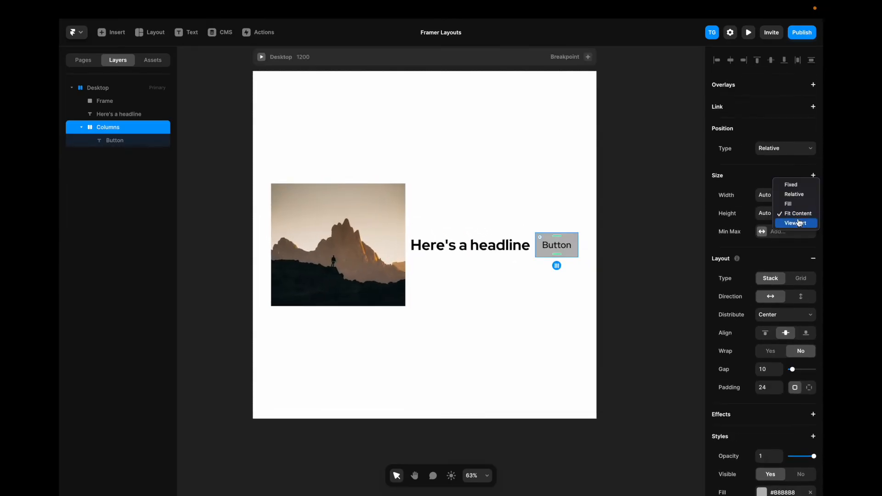
pyautogui.click(796, 223)
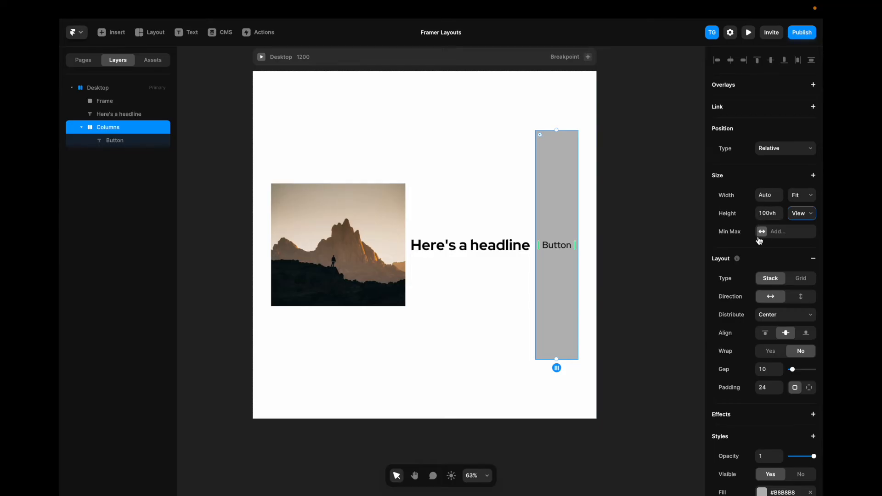
pyautogui.click(748, 32)
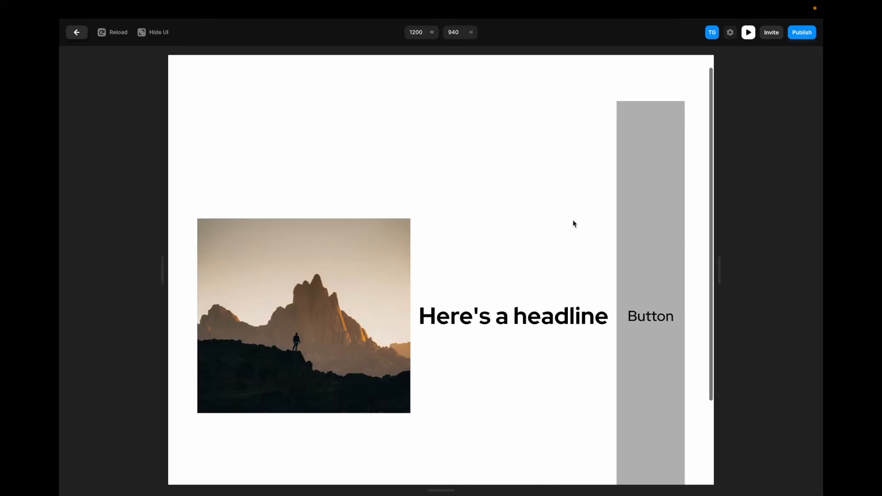
pyautogui.scroll(3)
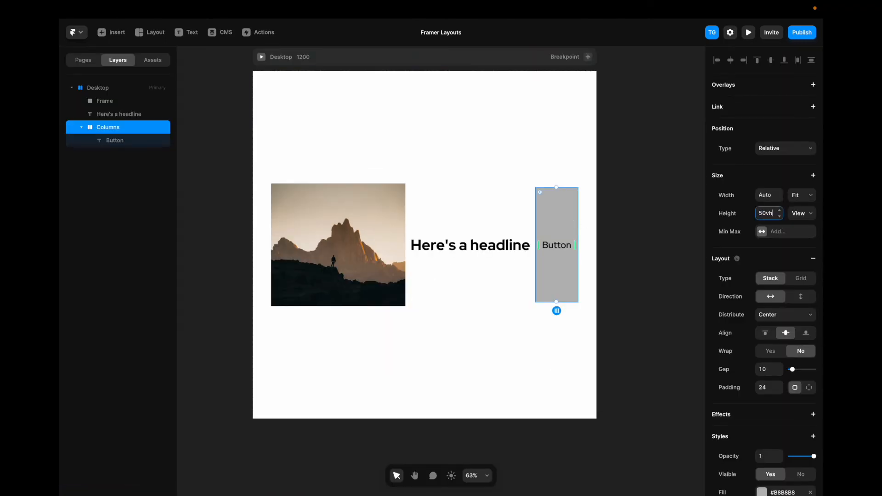
pyautogui.click(748, 32)
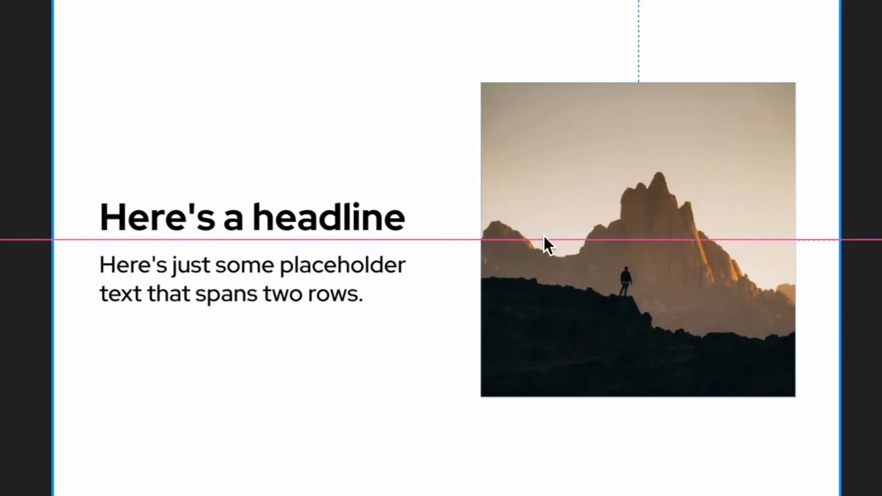
pyautogui.click(252, 218)
pyautogui.write('48')
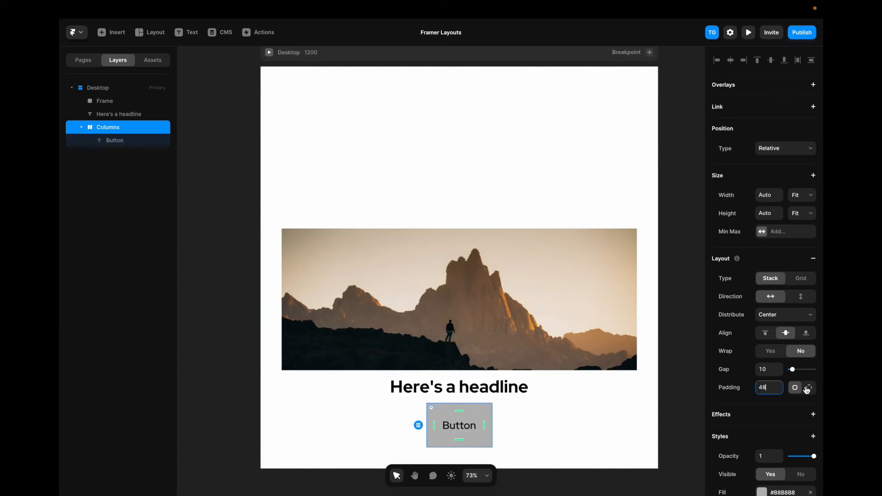
# Give the button 24/48/24/48 per-side padding and a blue #147AFF fill
pyautogui.click(808, 388)
pyautogui.write('40')
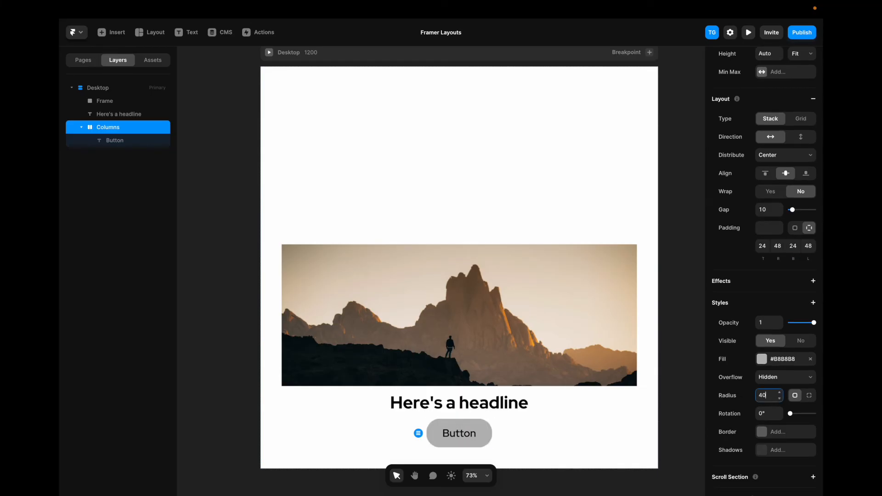
pyautogui.click(762, 359)
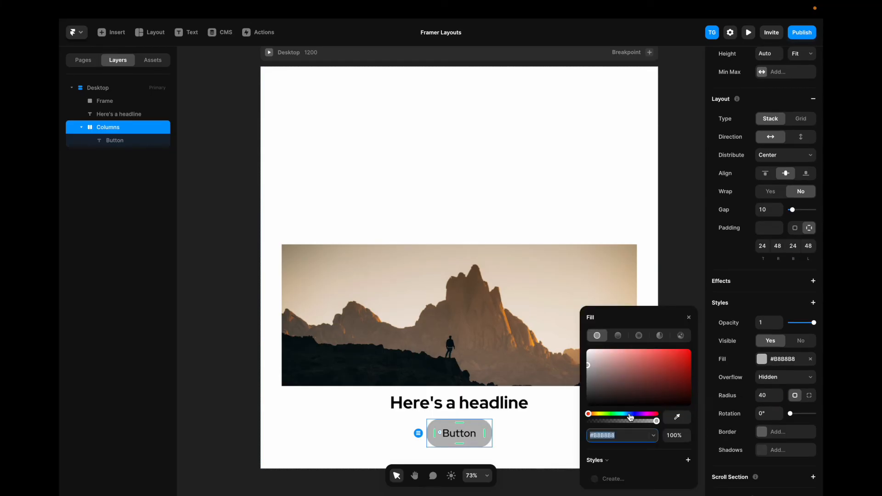
pyautogui.click(115, 140)
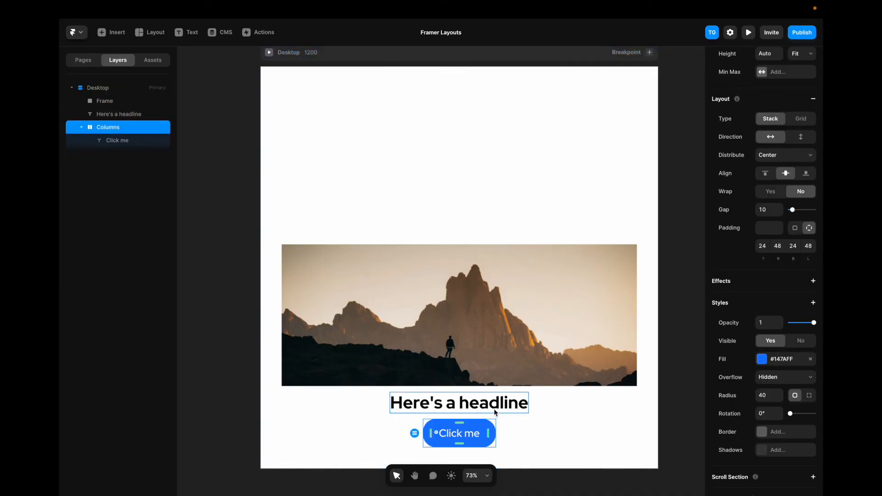
# Stack image, headline and button vertically, then give the image a fixed smaller size and rounded corners
pyautogui.rightClick(458, 315)
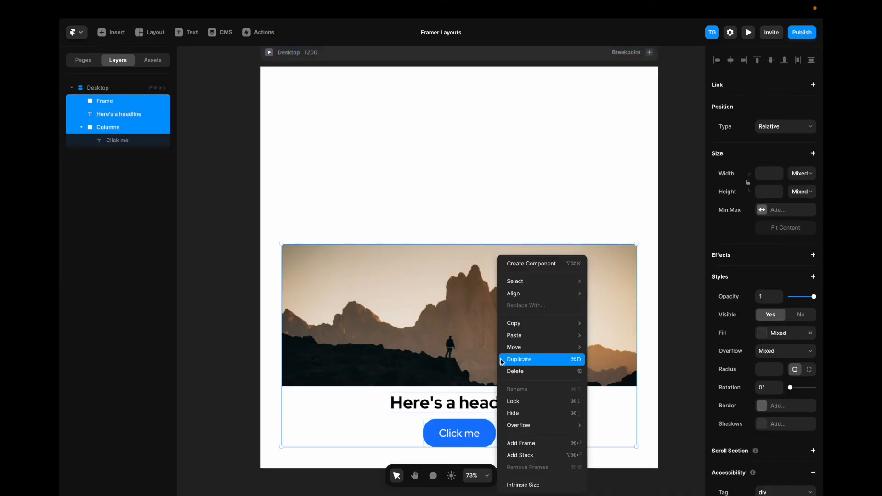
pyautogui.click(521, 454)
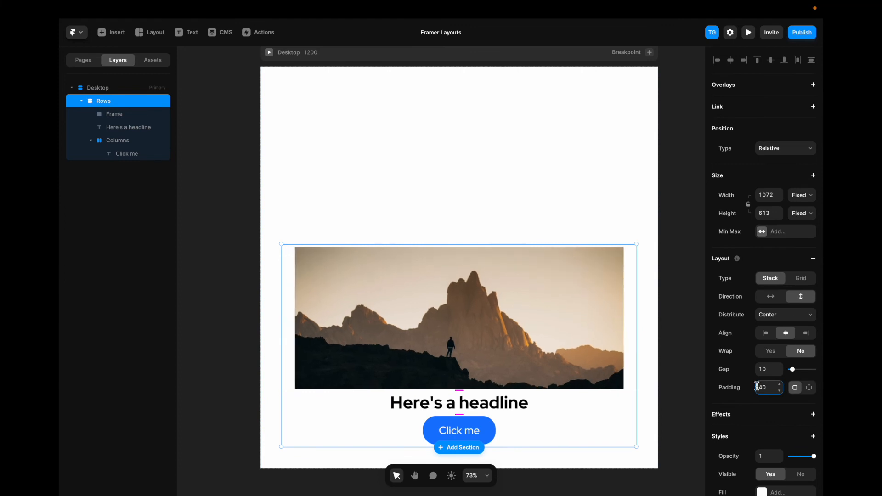
pyautogui.click(115, 113)
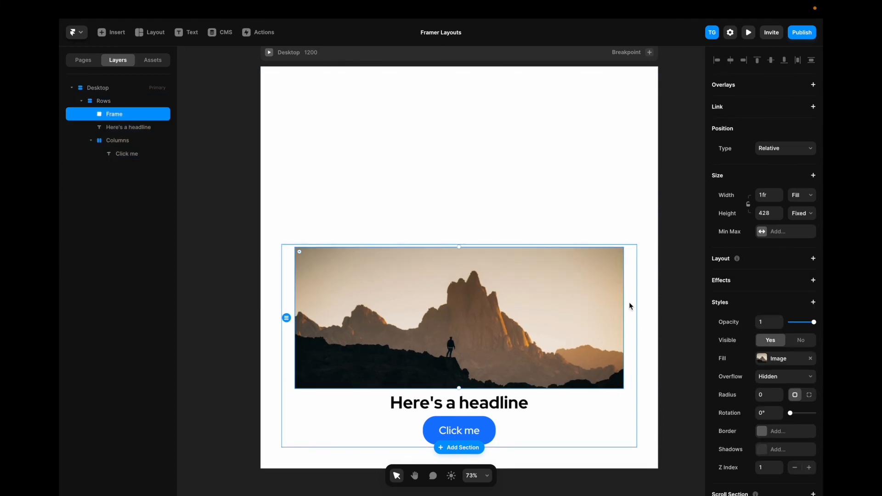
pyautogui.click(802, 195)
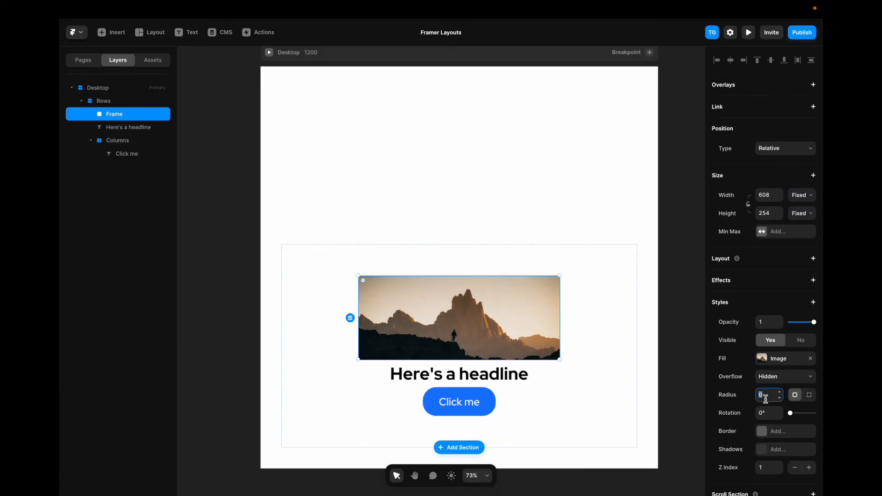
pyautogui.click(103, 101)
pyautogui.write('40')
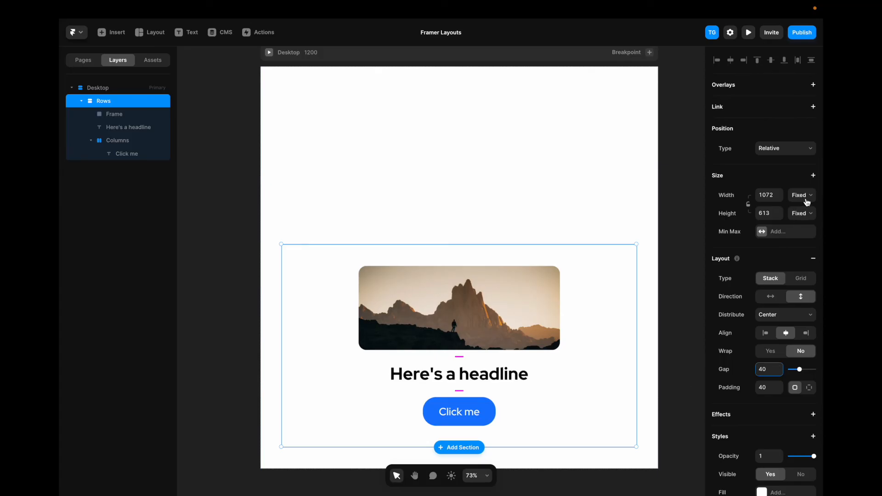
# Give the Rows card a #DEDEDE fill, 40 per-side padding, and fit-content width and height
pyautogui.click(800, 195)
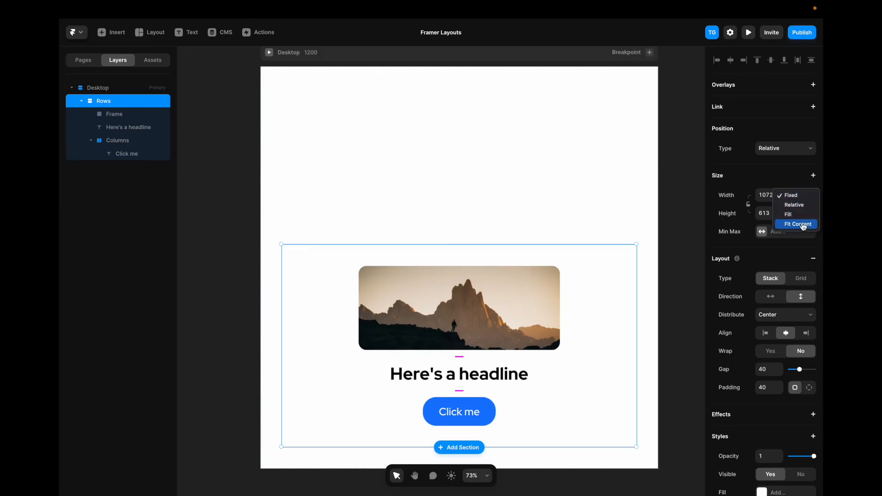
pyautogui.click(798, 224)
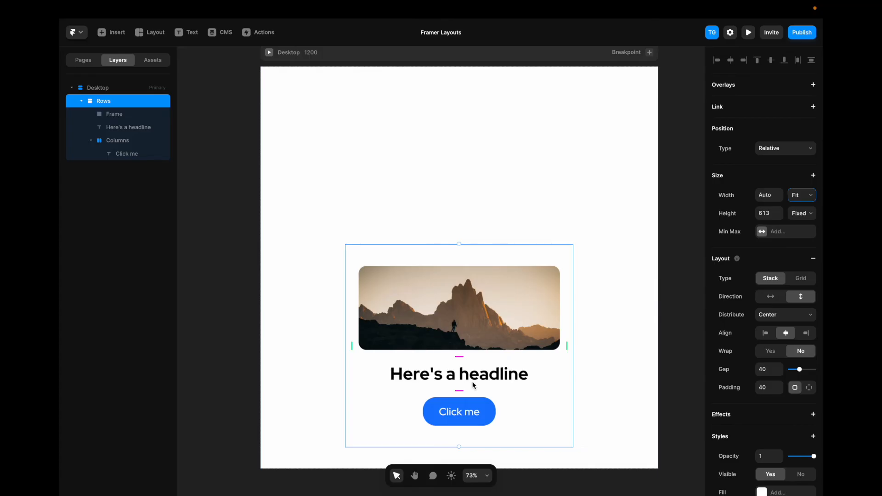
pyautogui.moveTo(517, 268)
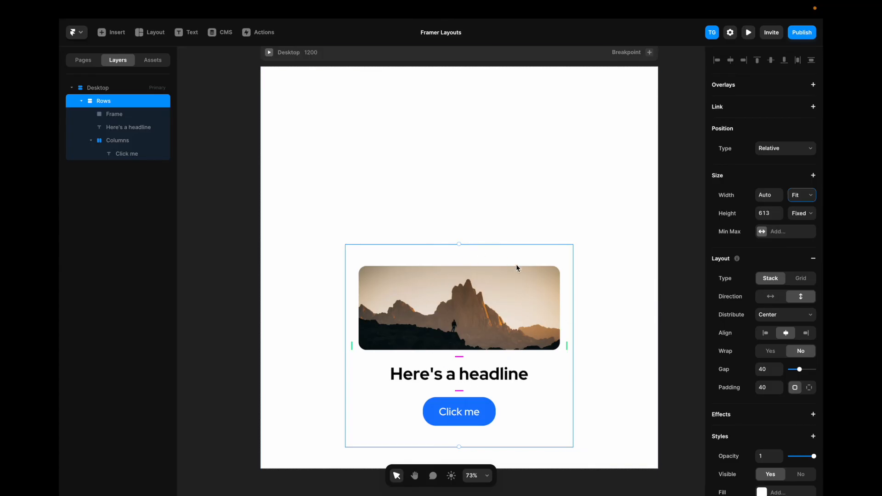
pyautogui.scroll(-3)
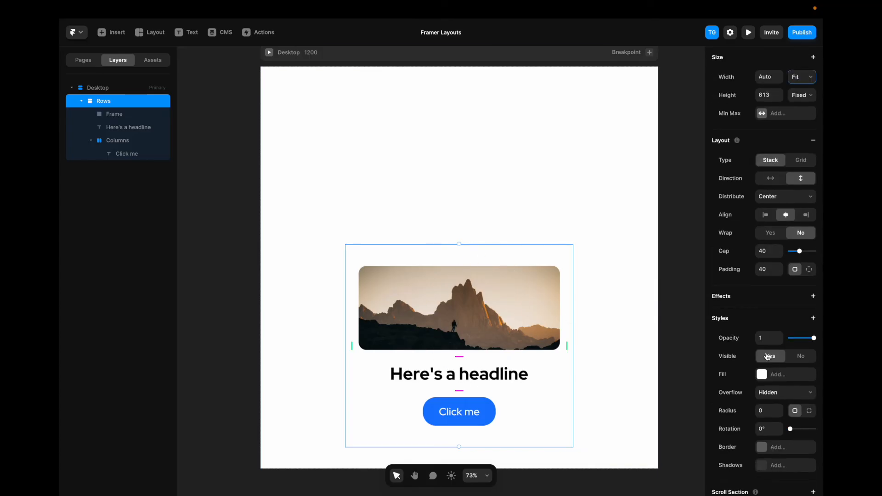
pyautogui.click(762, 374)
pyautogui.write('40')
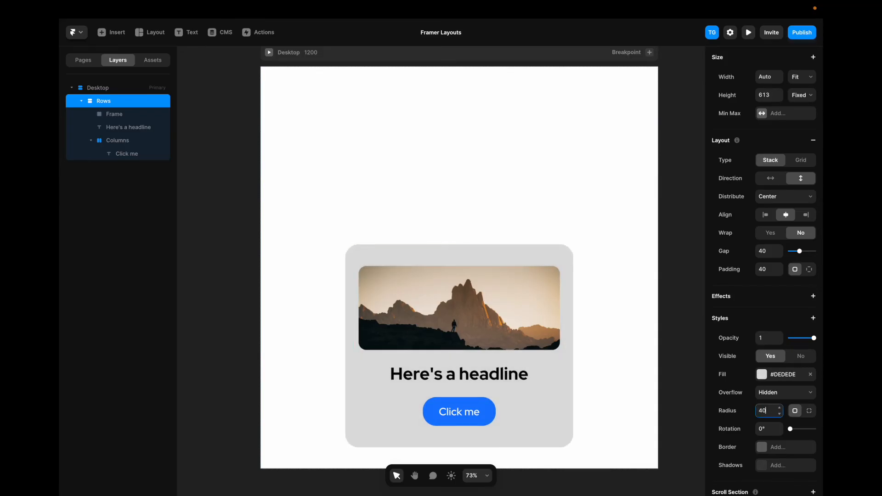
pyautogui.click(809, 268)
pyautogui.write('16')
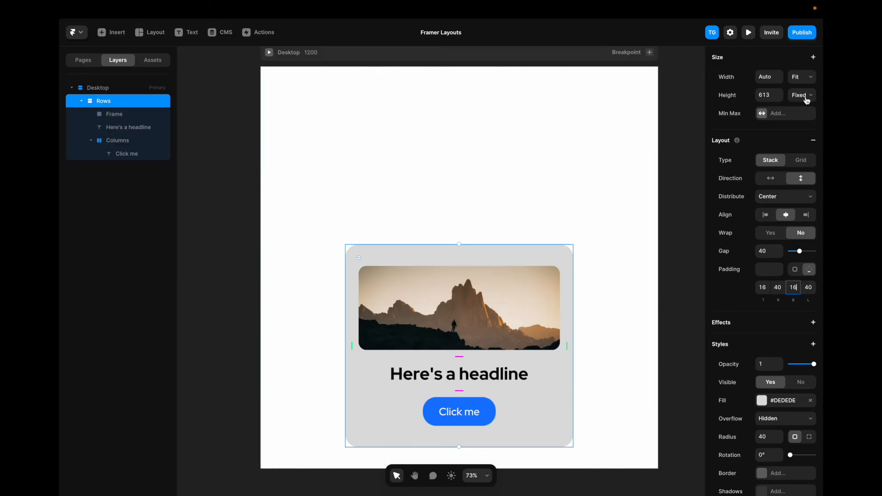
pyautogui.click(798, 95)
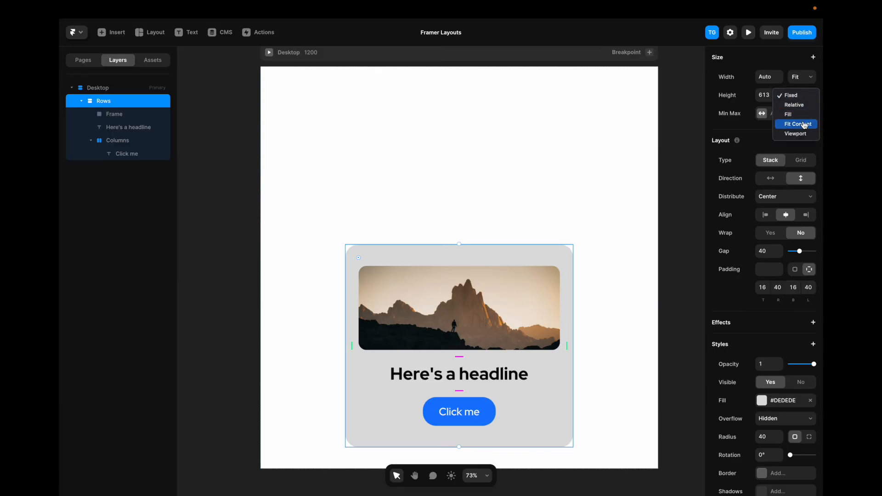
pyautogui.click(795, 125)
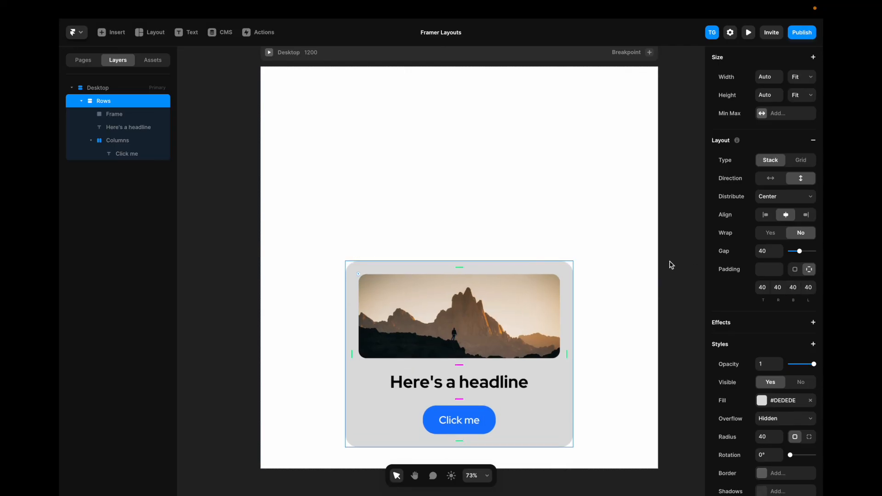
pyautogui.moveTo(569, 268)
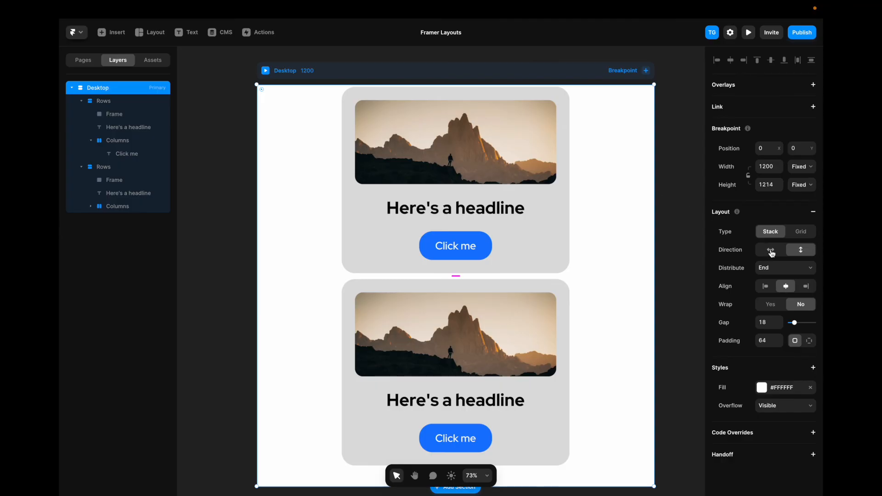
# Make Desktop horizontal and set both cards' width to Fill
pyautogui.click(769, 249)
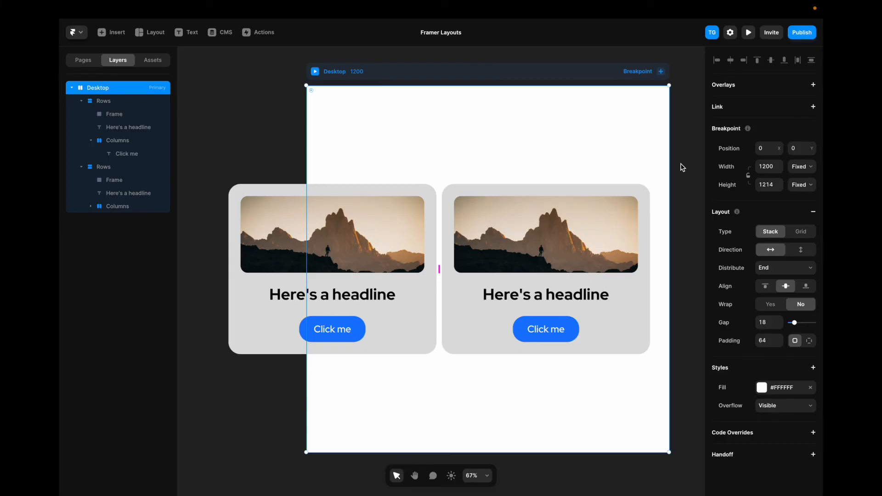
pyautogui.moveTo(627, 193)
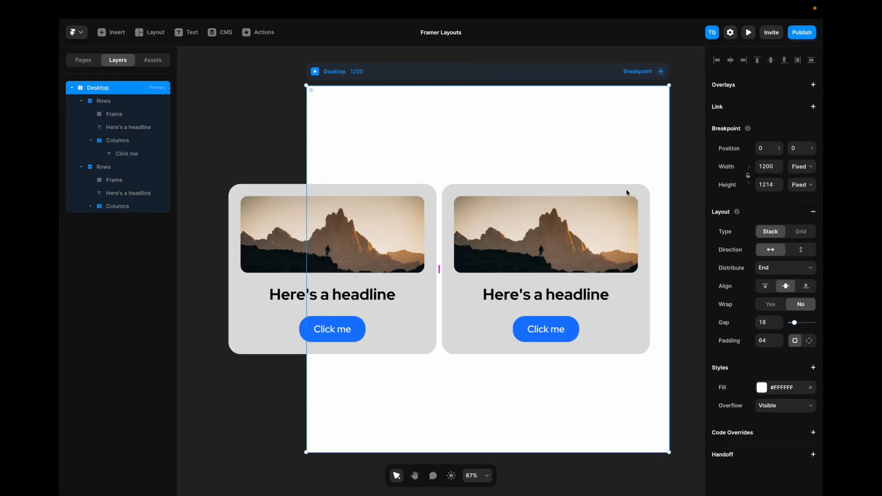
pyautogui.click(103, 166)
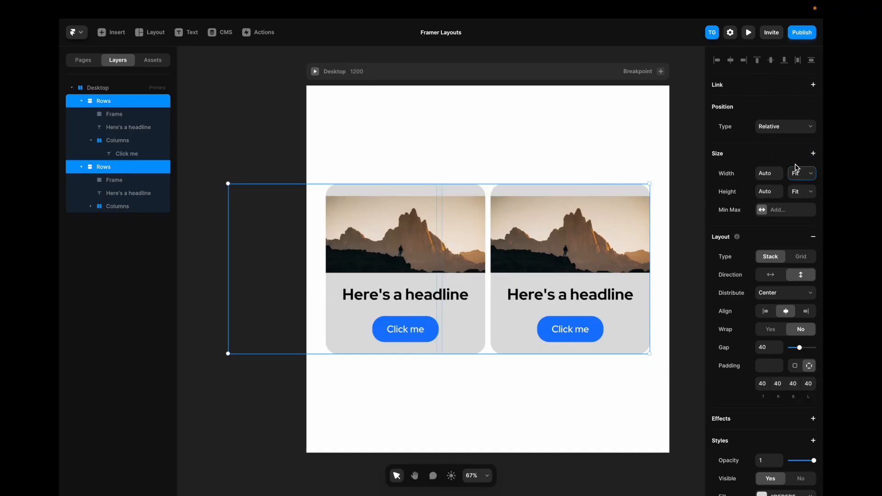
pyautogui.click(799, 172)
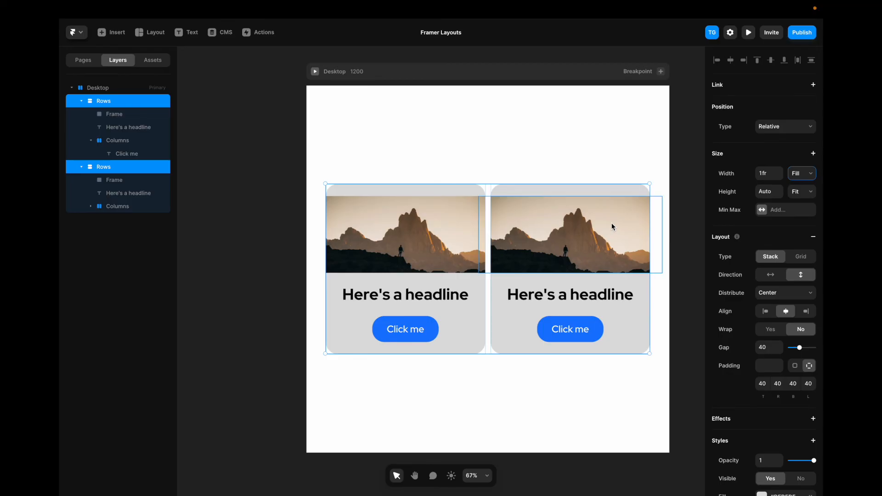
# Set the images in both cards to Fill width
pyautogui.click(114, 180)
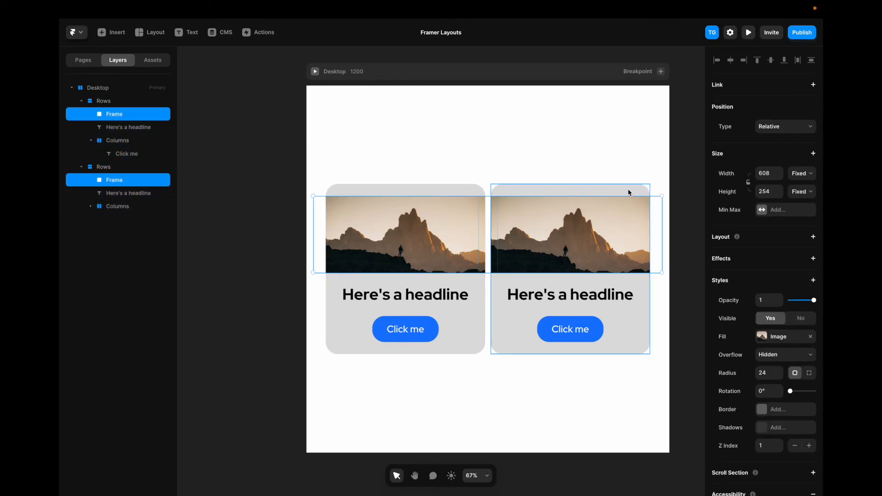
pyautogui.click(800, 172)
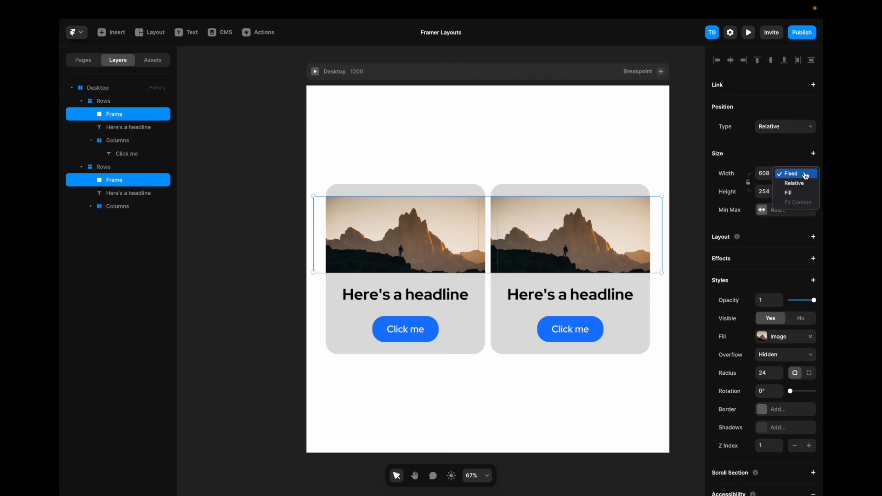
pyautogui.moveTo(799, 193)
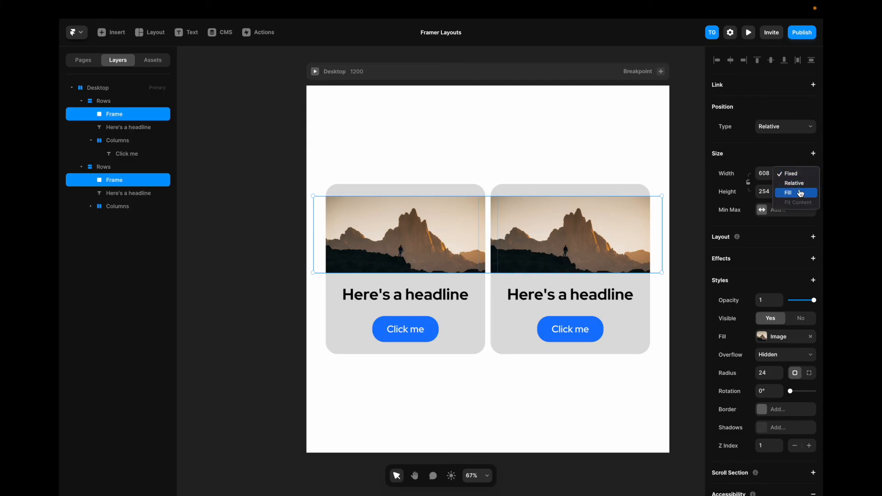
pyautogui.click(788, 193)
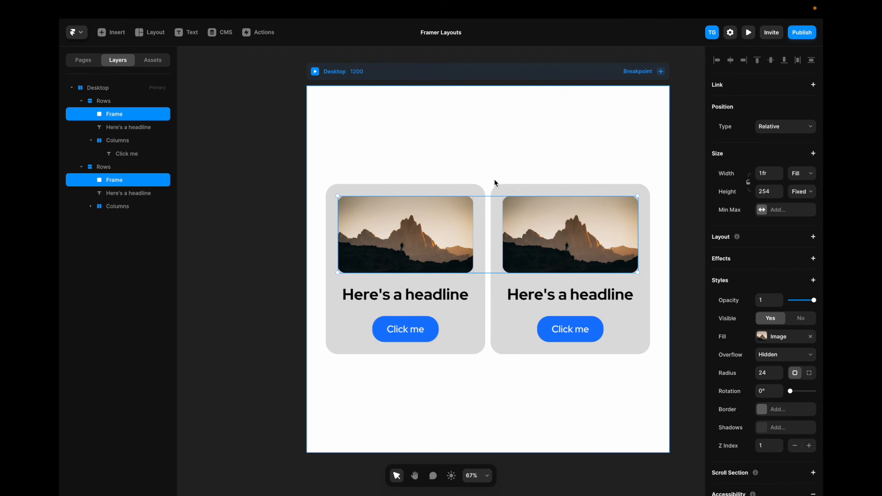
pyautogui.click(103, 166)
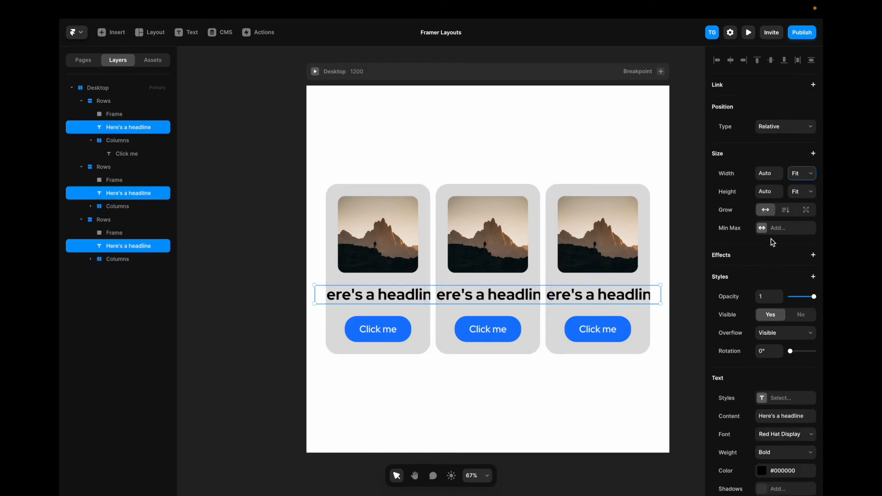
# Set all three headlines' width to Fill so they wrap onto two lines
pyautogui.click(800, 172)
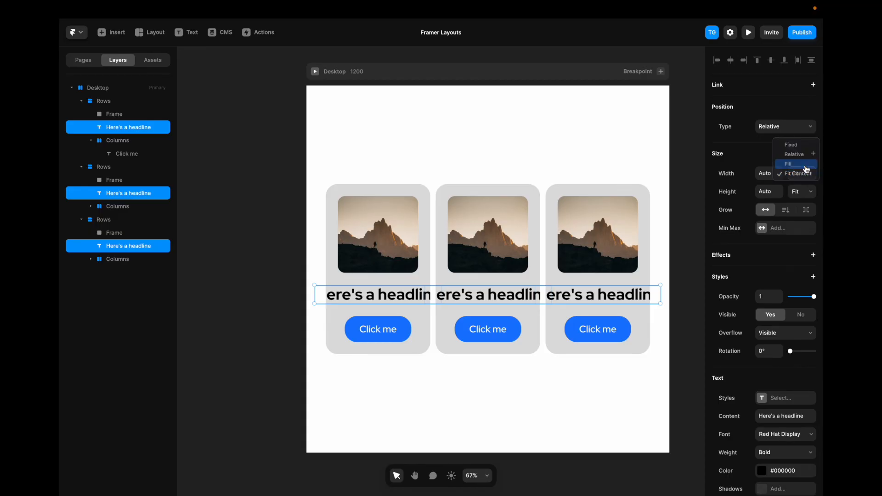
pyautogui.click(788, 164)
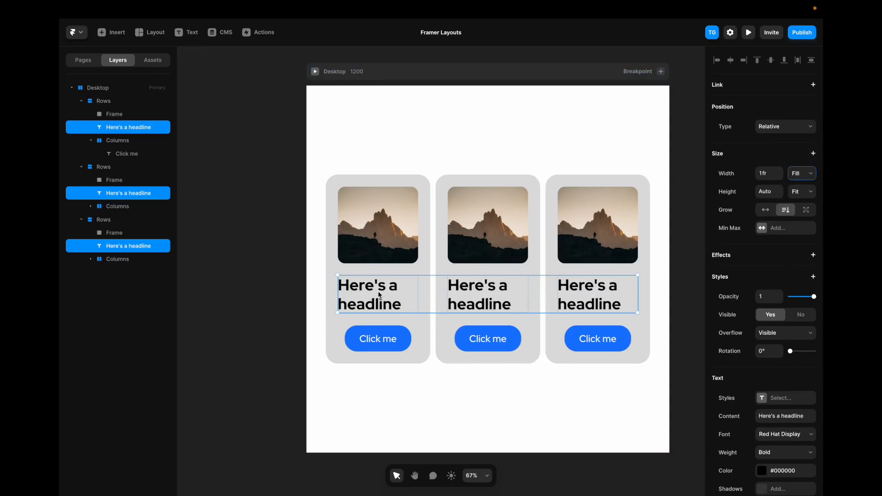
pyautogui.click(98, 87)
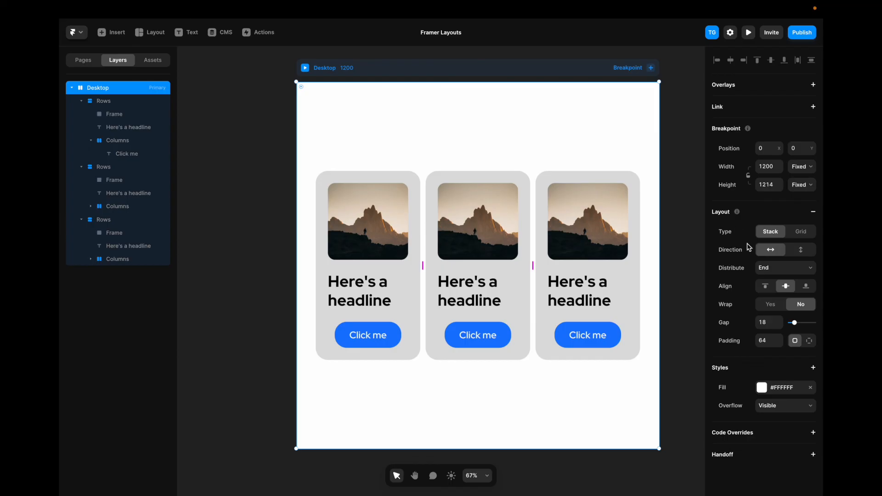
pyautogui.moveTo(770, 304)
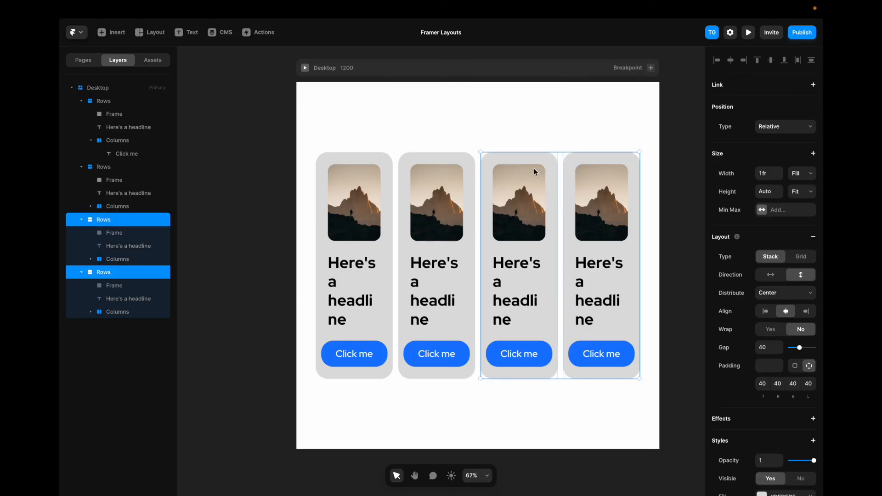
# Select all four cards and set their width to relative 33%
pyautogui.click(103, 100)
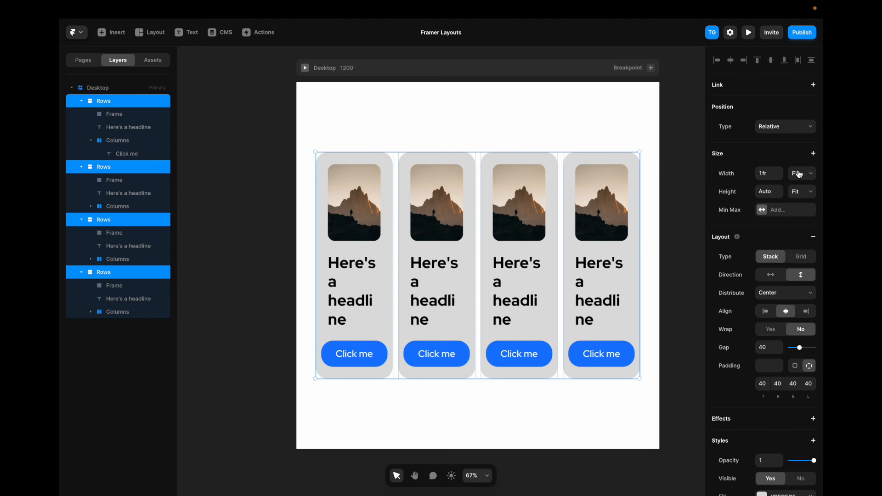
pyautogui.click(799, 173)
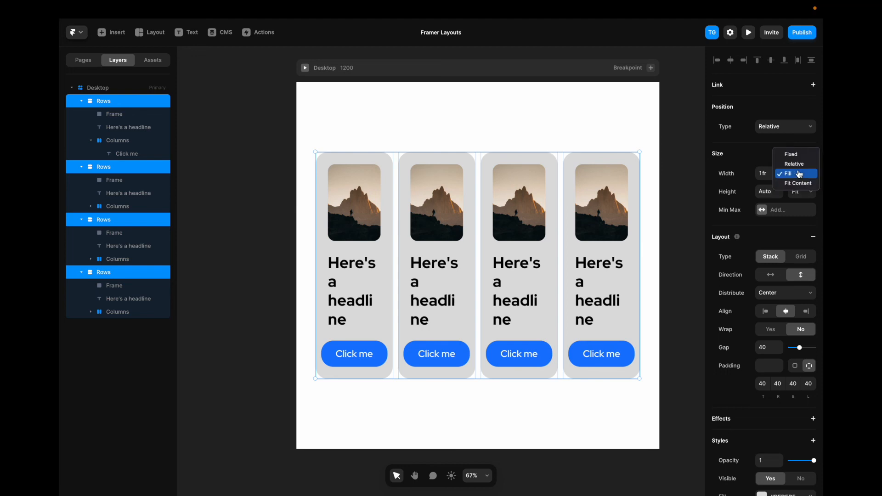
pyautogui.click(789, 173)
pyautogui.write('33')
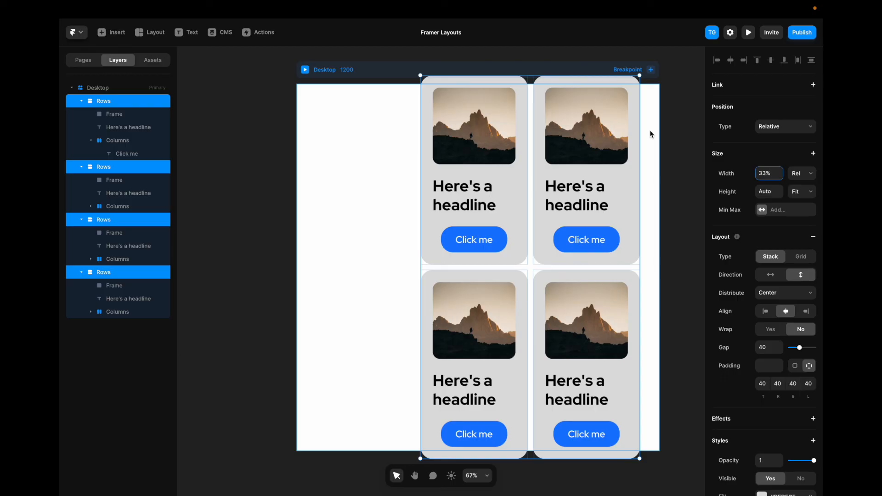
pyautogui.click(97, 88)
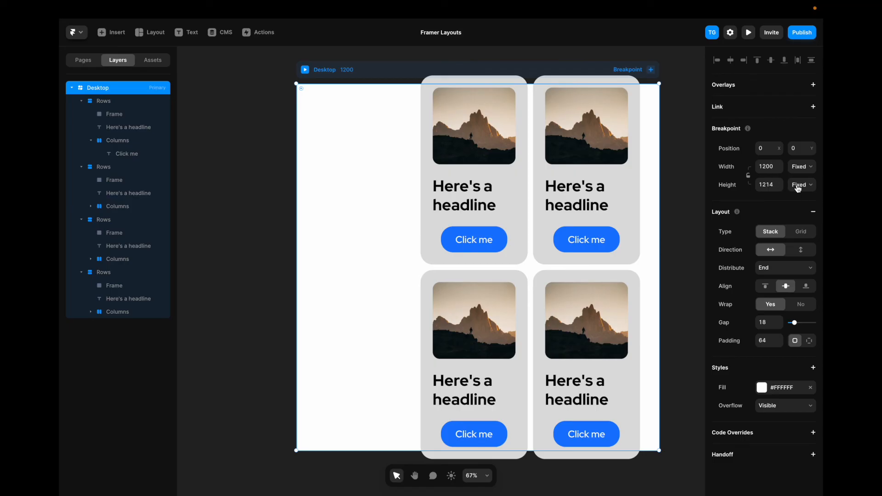
# Set Desktop's height to Fit Content and its Distribute option to Center
pyautogui.click(799, 185)
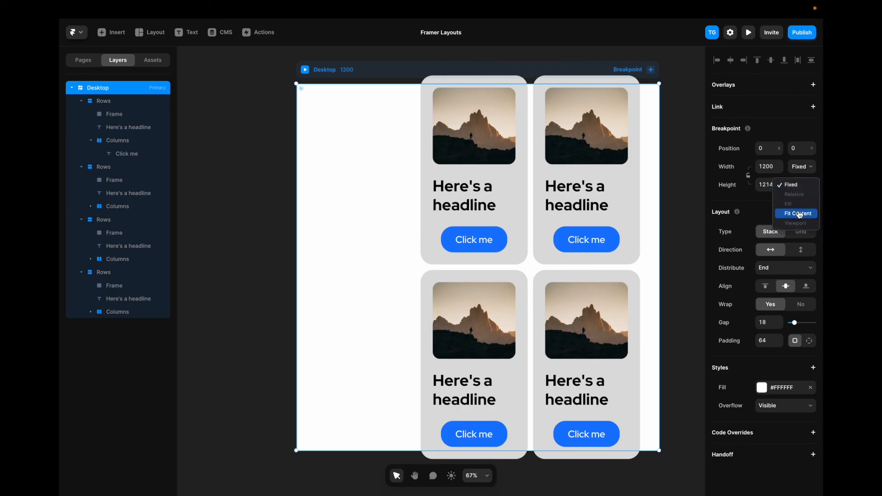
pyautogui.click(797, 213)
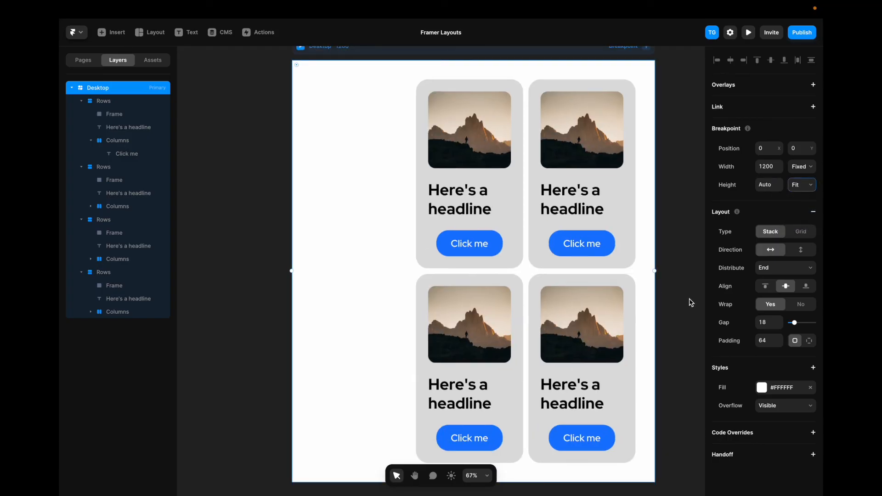
pyautogui.moveTo(703, 296)
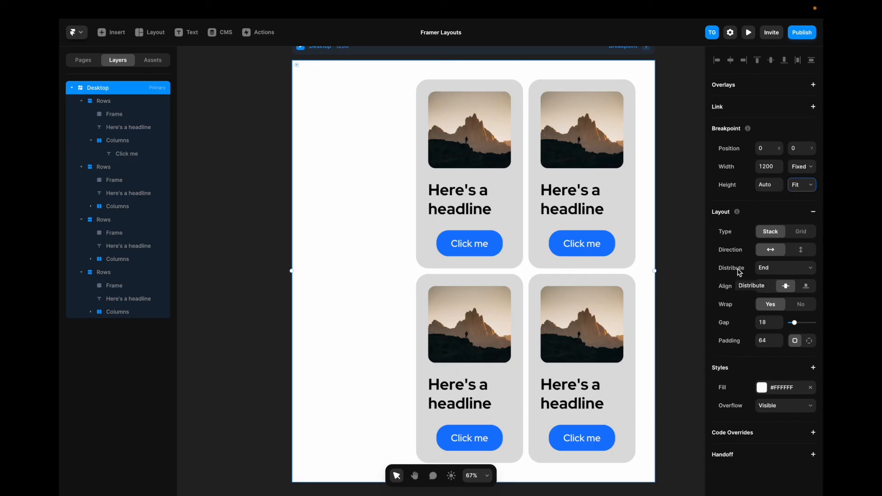
pyautogui.click(784, 268)
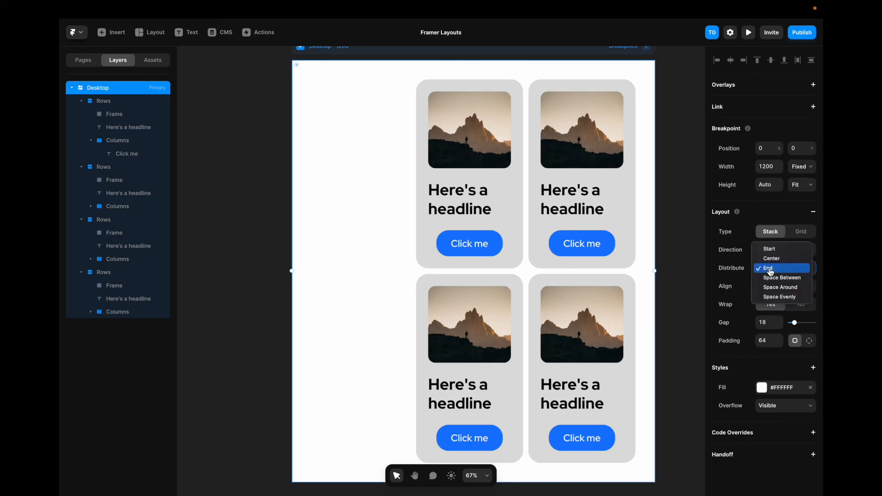
pyautogui.moveTo(772, 258)
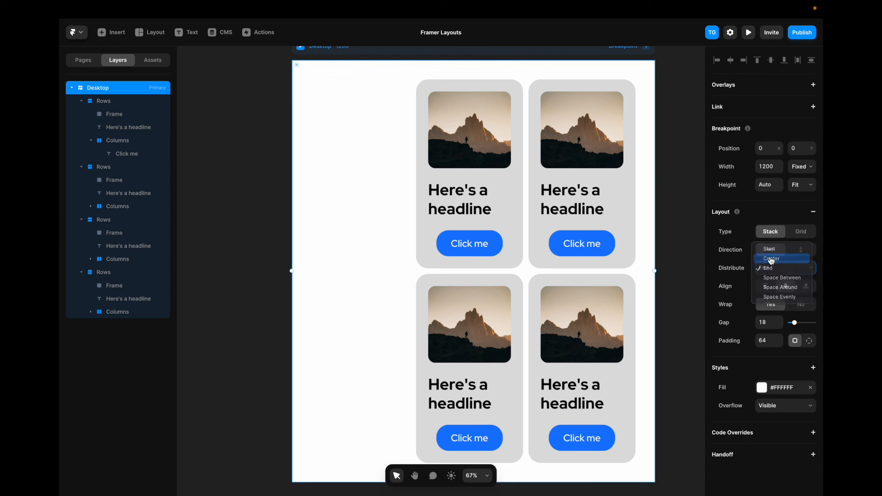
pyautogui.click(771, 258)
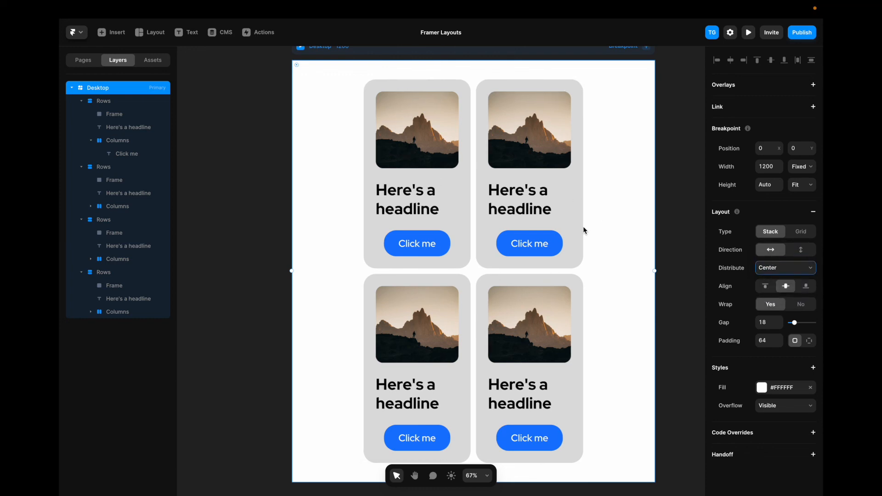
pyautogui.moveTo(778, 334)
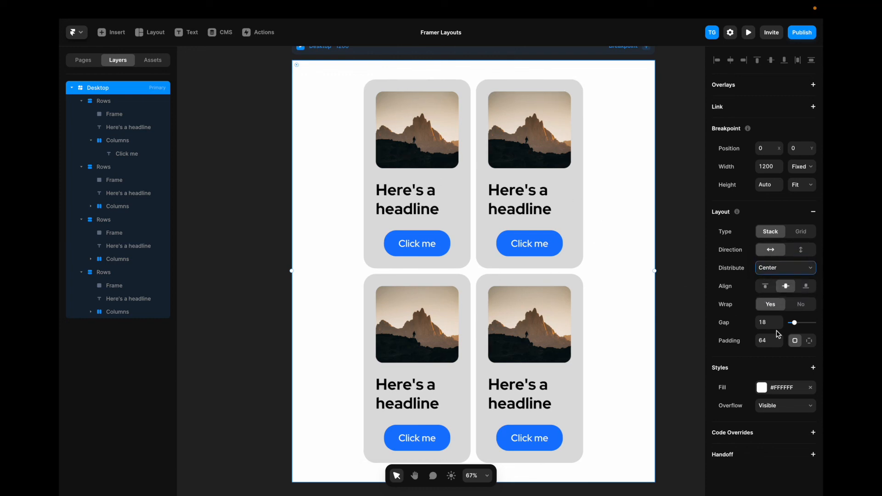